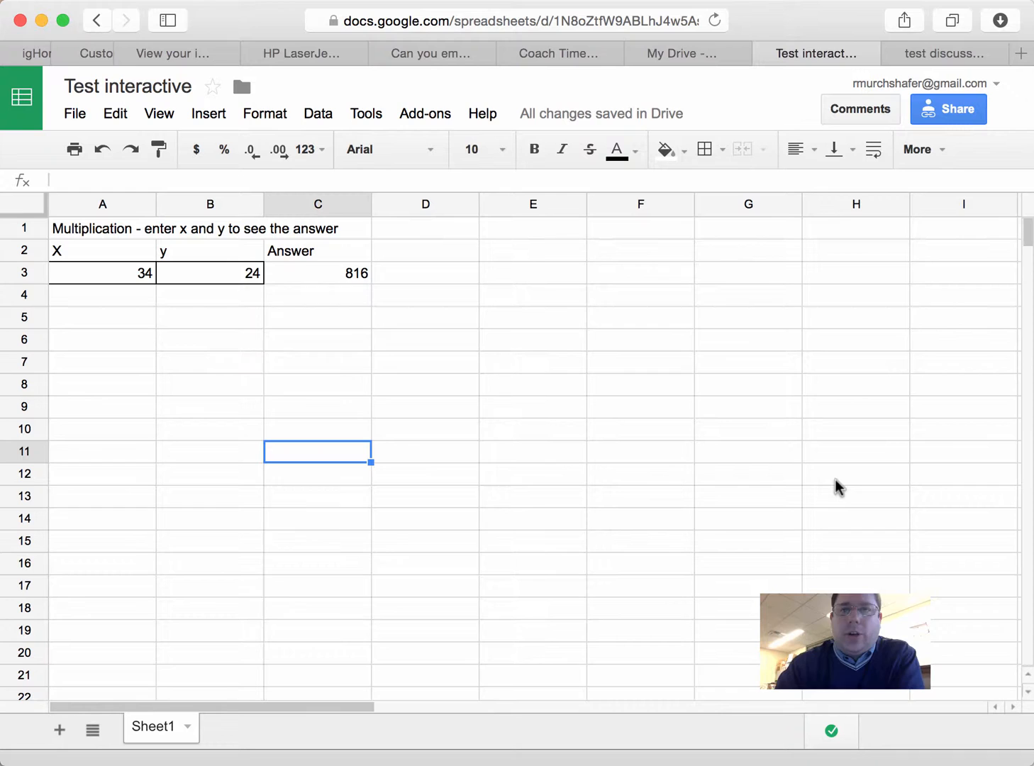
{"action": "mouse_move", "coordinate": [758, 454]}
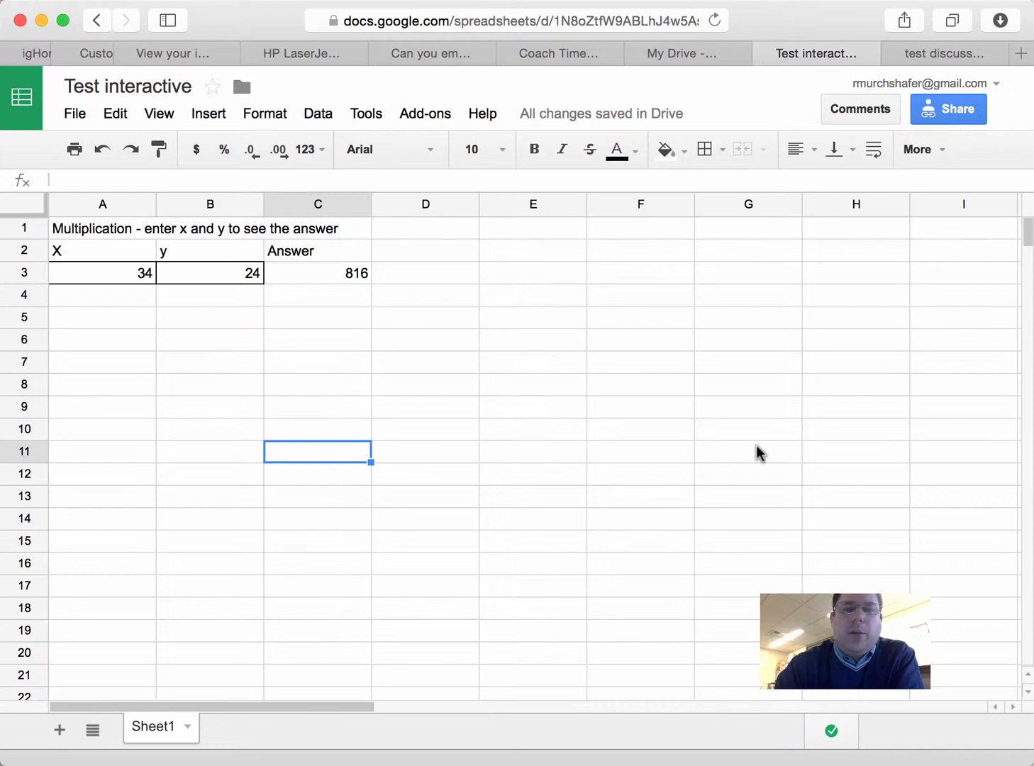
{"action": "mouse_move", "coordinate": [281, 326]}
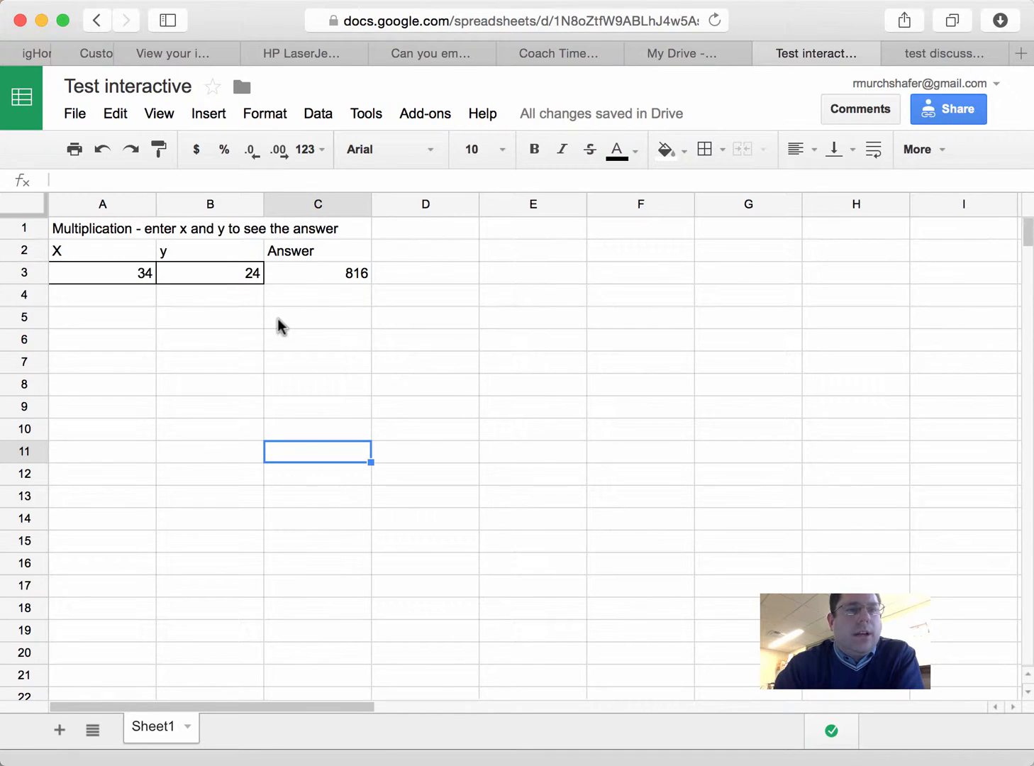
{"action": "mouse_move", "coordinate": [106, 246]}
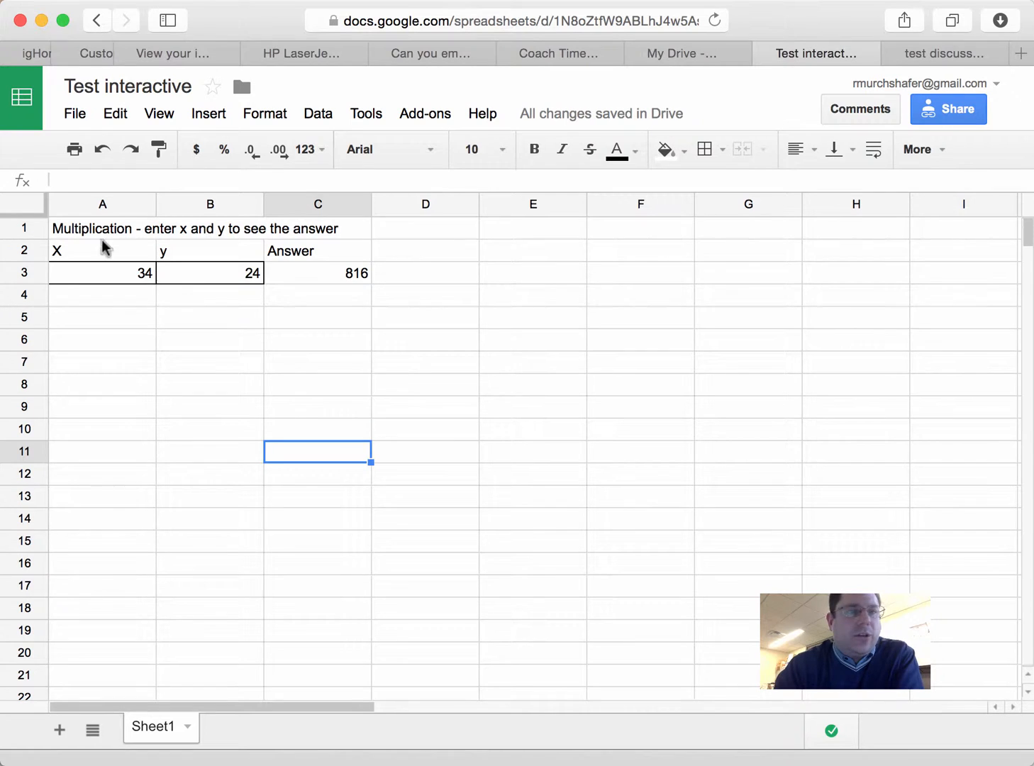
{"action": "mouse_move", "coordinate": [224, 234]}
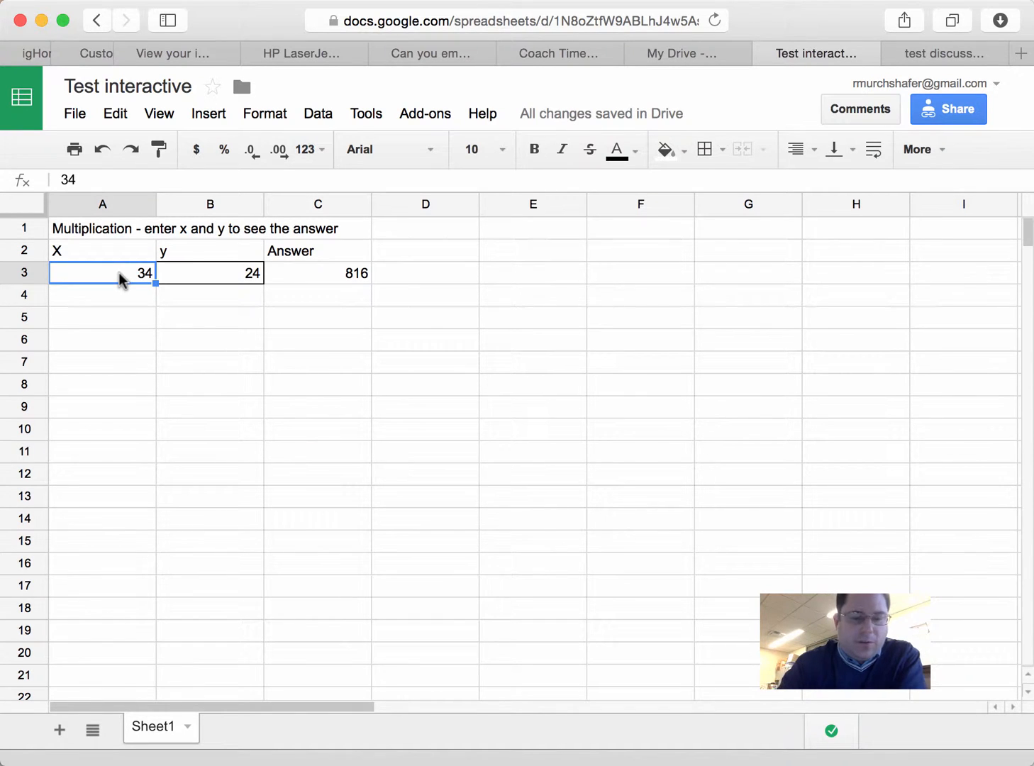
Enter 23 as the x value so the answer recalculates to 552.
{"action": "type", "text": "23"}
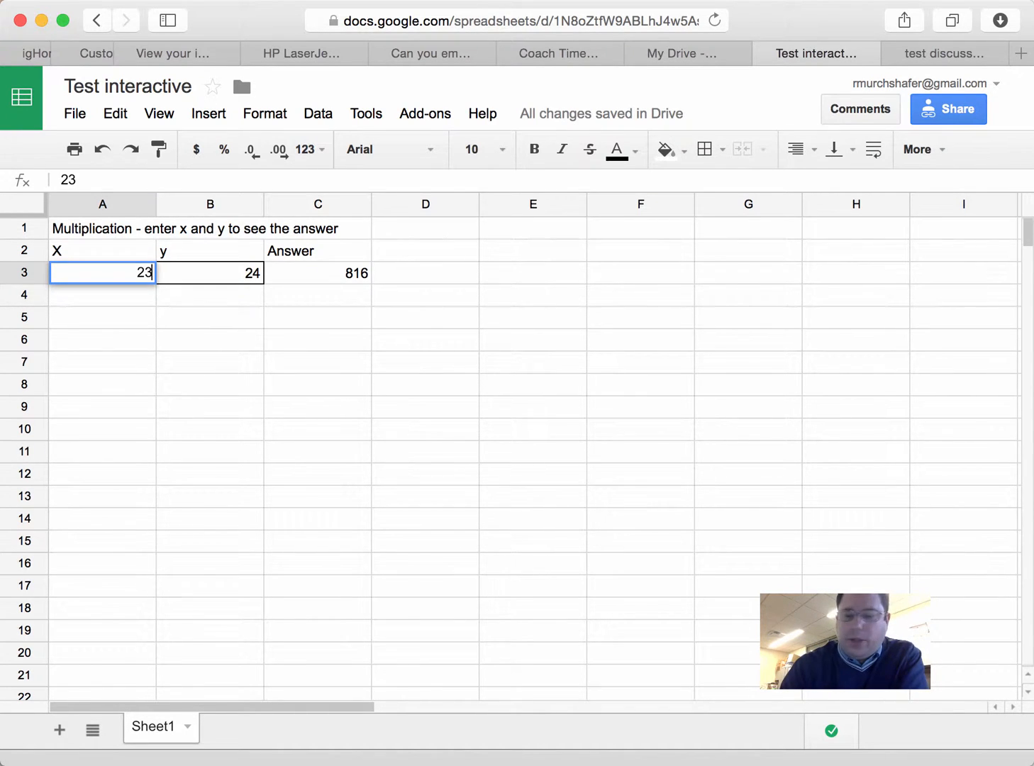
{"action": "key", "text": "Return"}
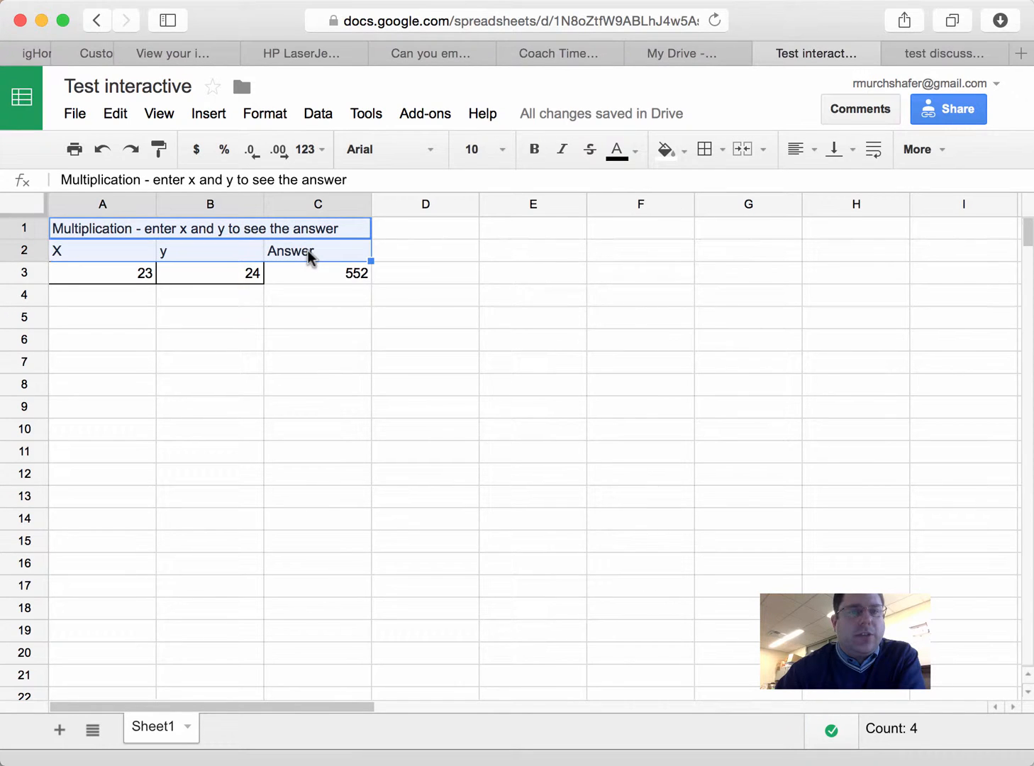
Start a protected range for header cells A1:C2 and go to set its permissions.
{"action": "right_click", "coordinate": [307, 256]}
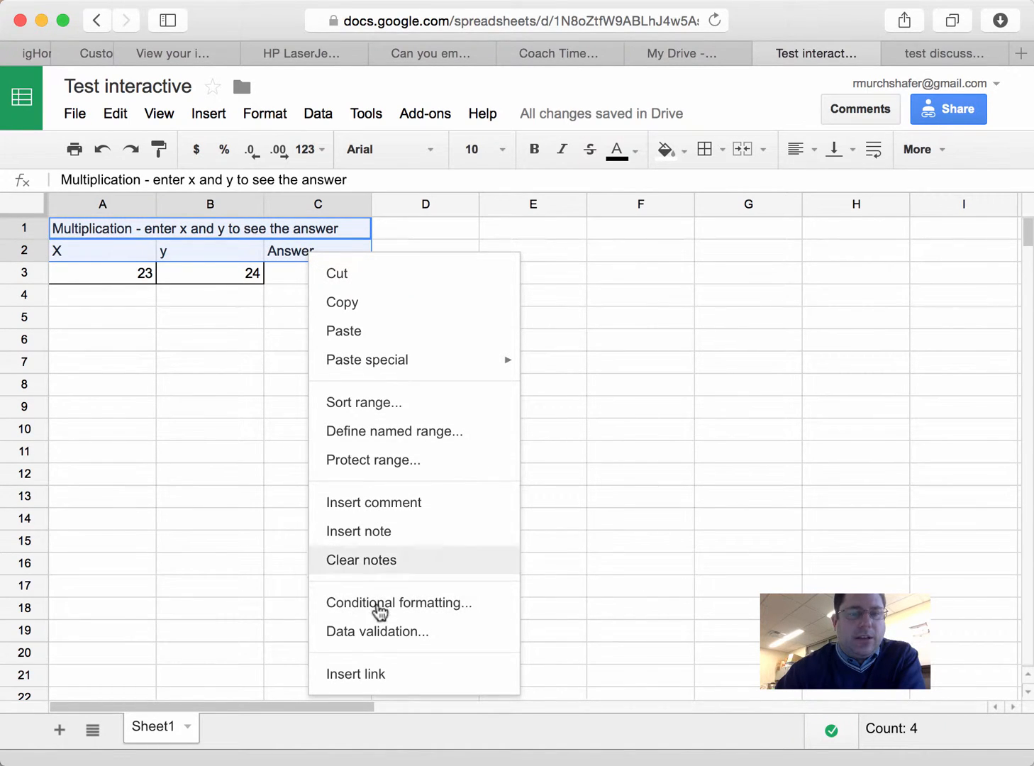
{"action": "left_click", "coordinate": [372, 459]}
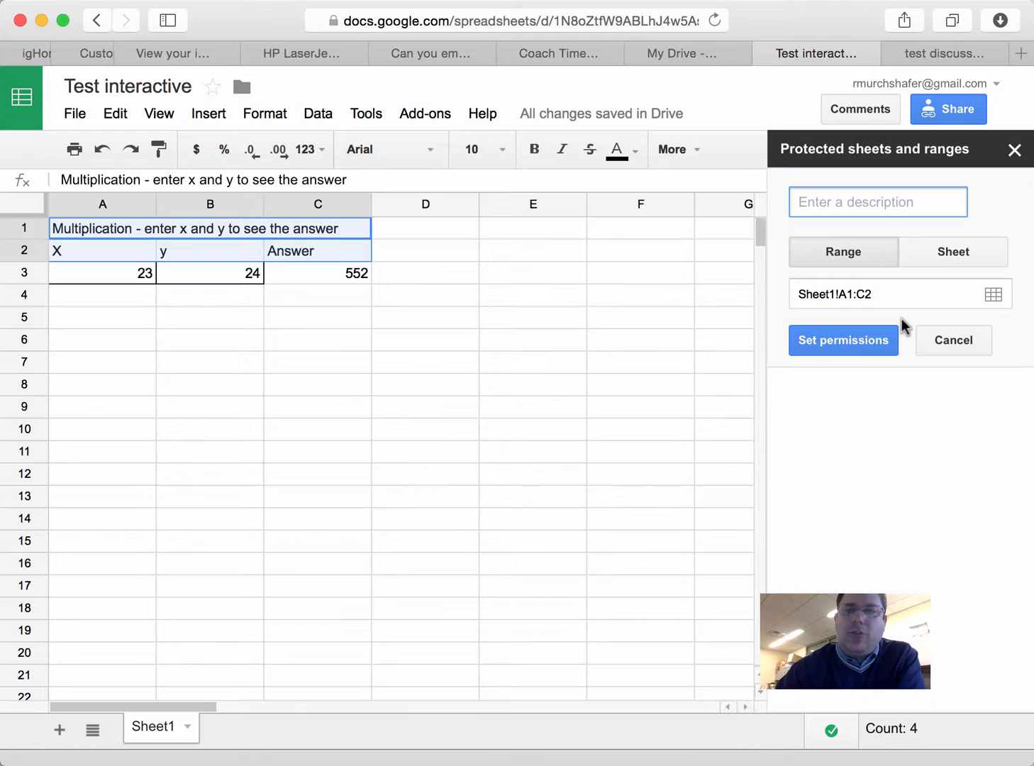
{"action": "mouse_move", "coordinate": [842, 340]}
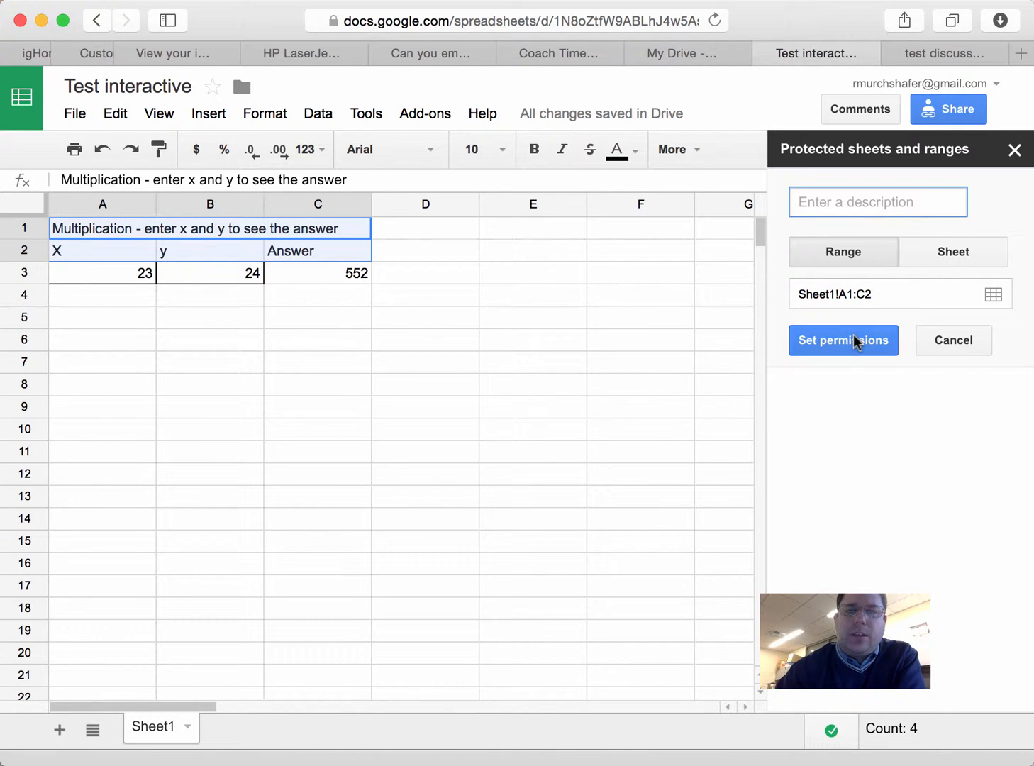
{"action": "left_click", "coordinate": [842, 341]}
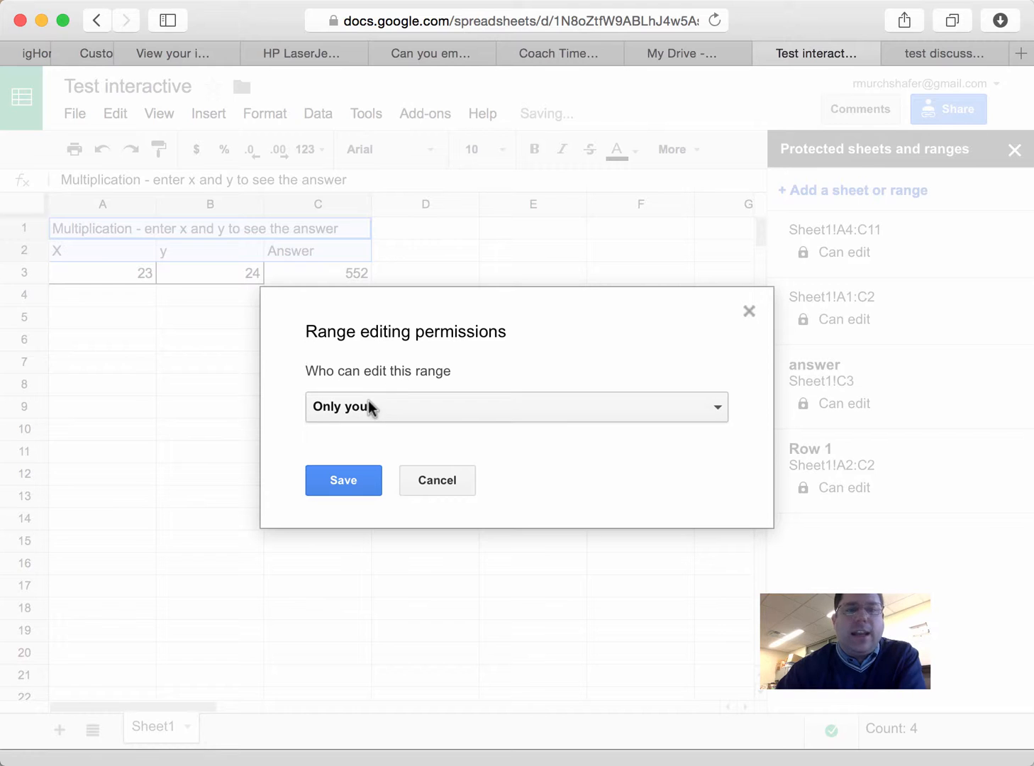
Save A1:C2 as protected with only-you editing, joining A4:C11, C3 and Row 1.
{"action": "left_click", "coordinate": [343, 480]}
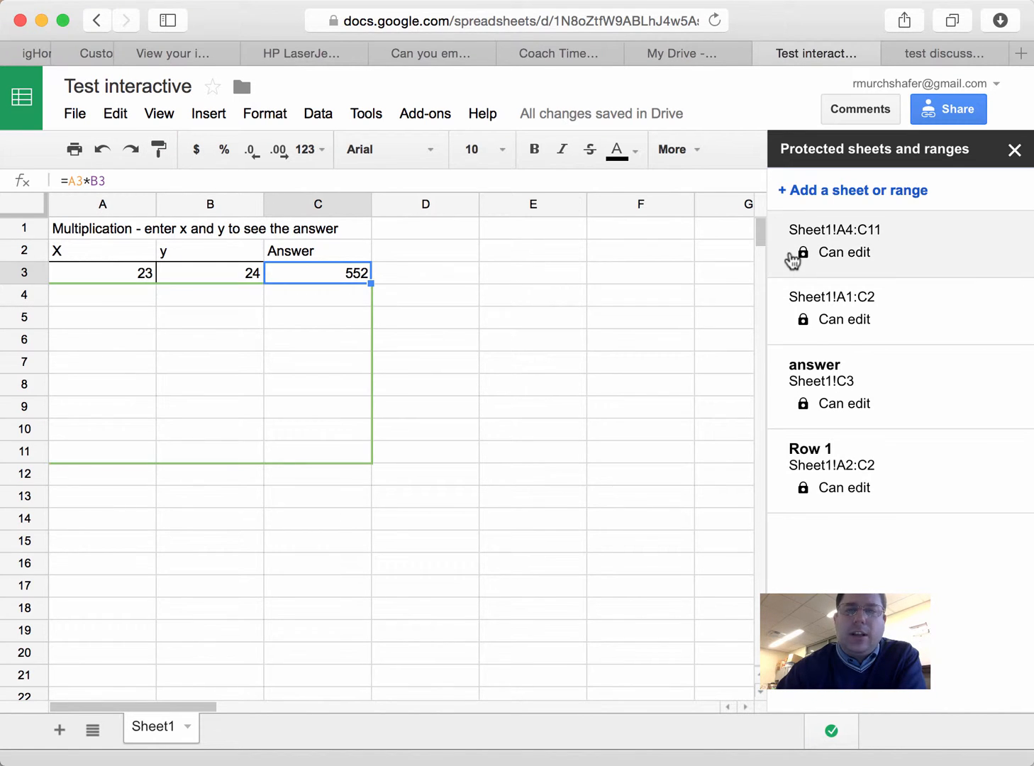
{"action": "mouse_move", "coordinate": [842, 266]}
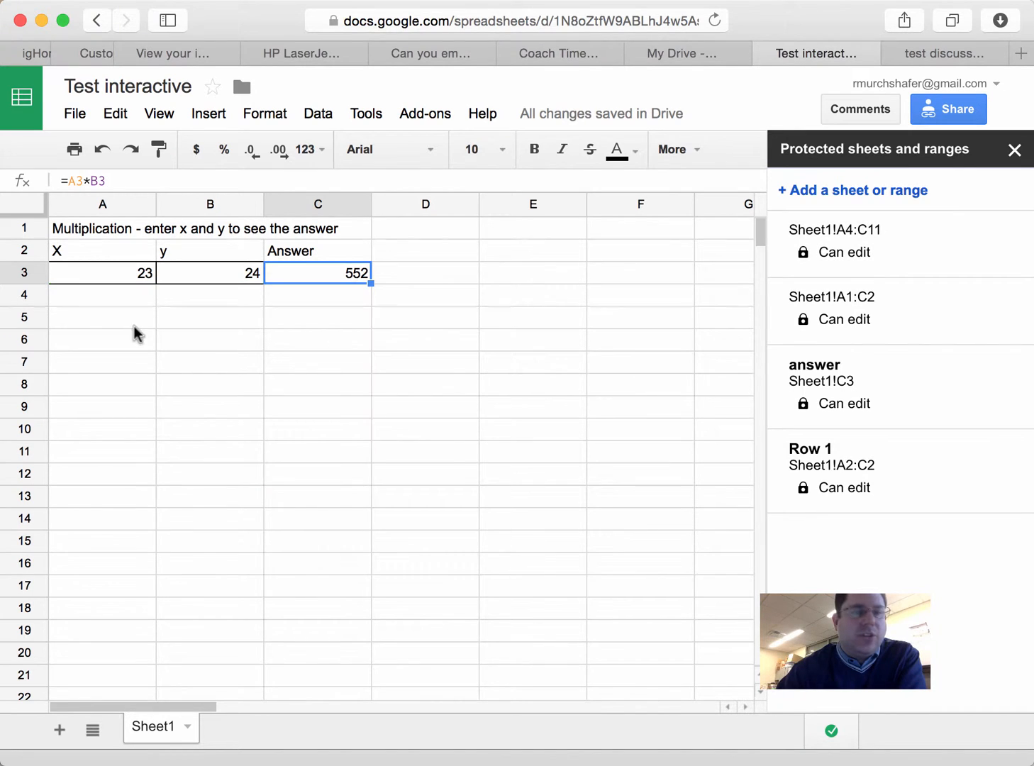
{"action": "mouse_move", "coordinate": [169, 321]}
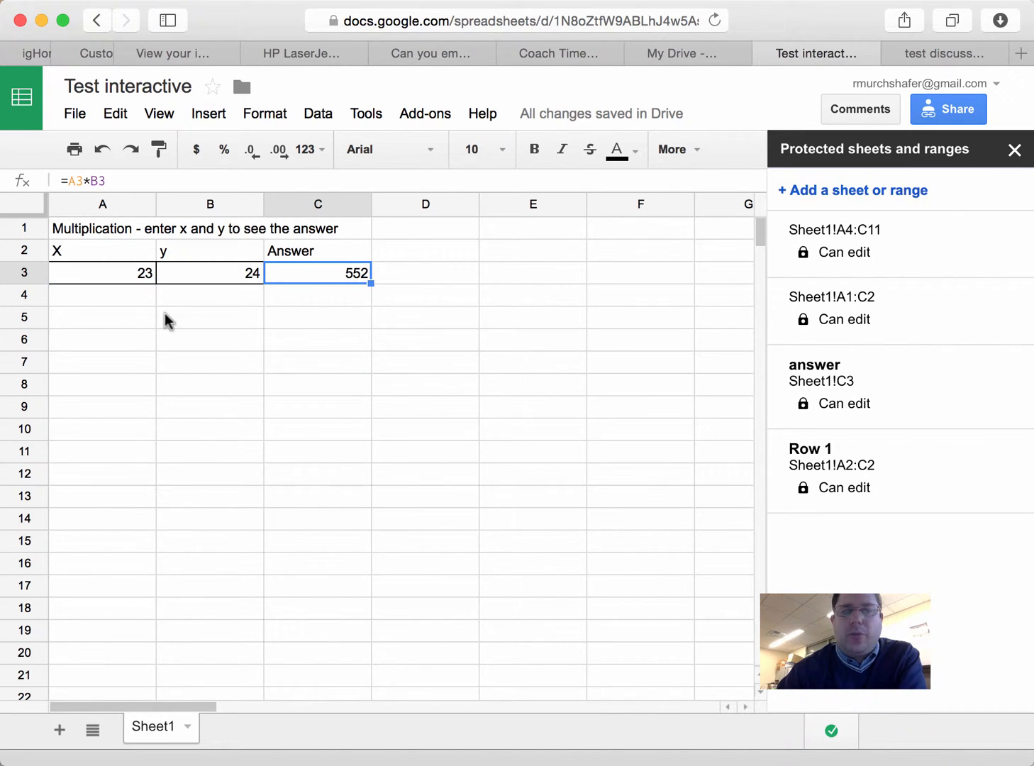
{"action": "mouse_move", "coordinate": [400, 437]}
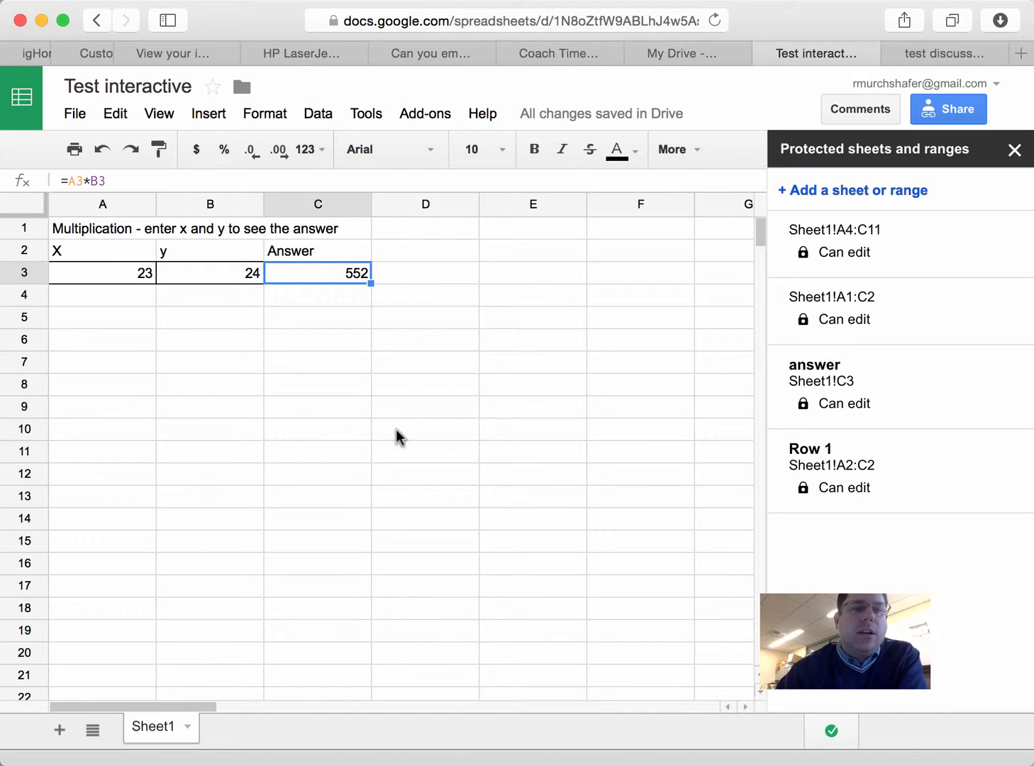
{"action": "mouse_move", "coordinate": [630, 306]}
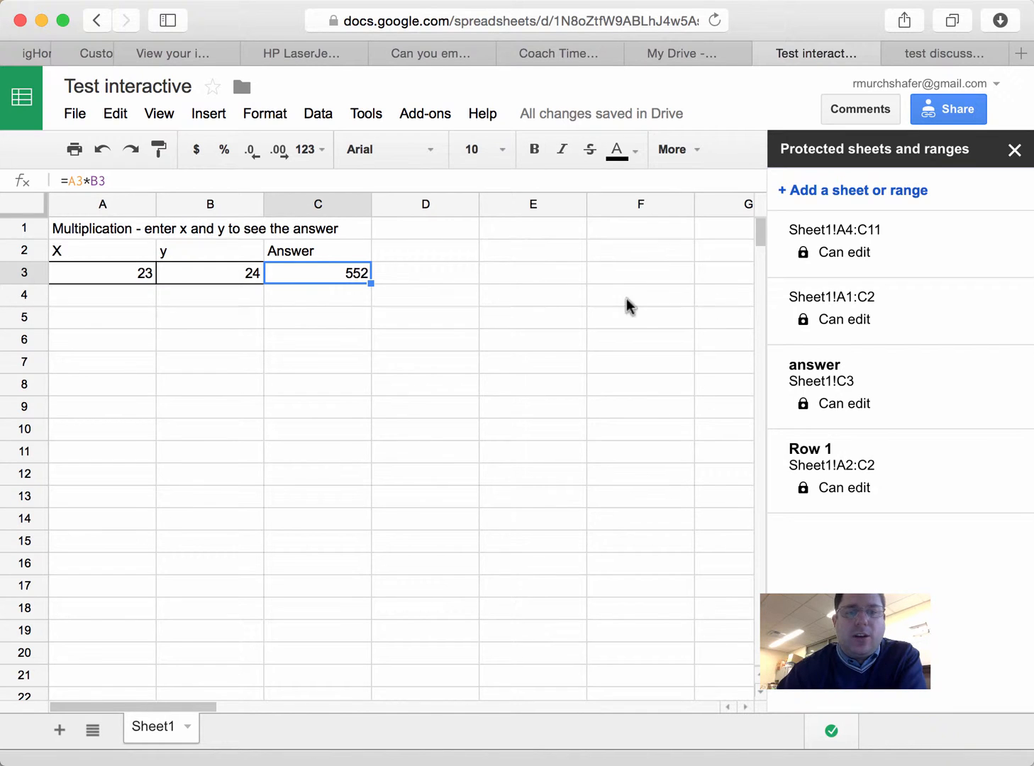
{"action": "mouse_move", "coordinate": [148, 287]}
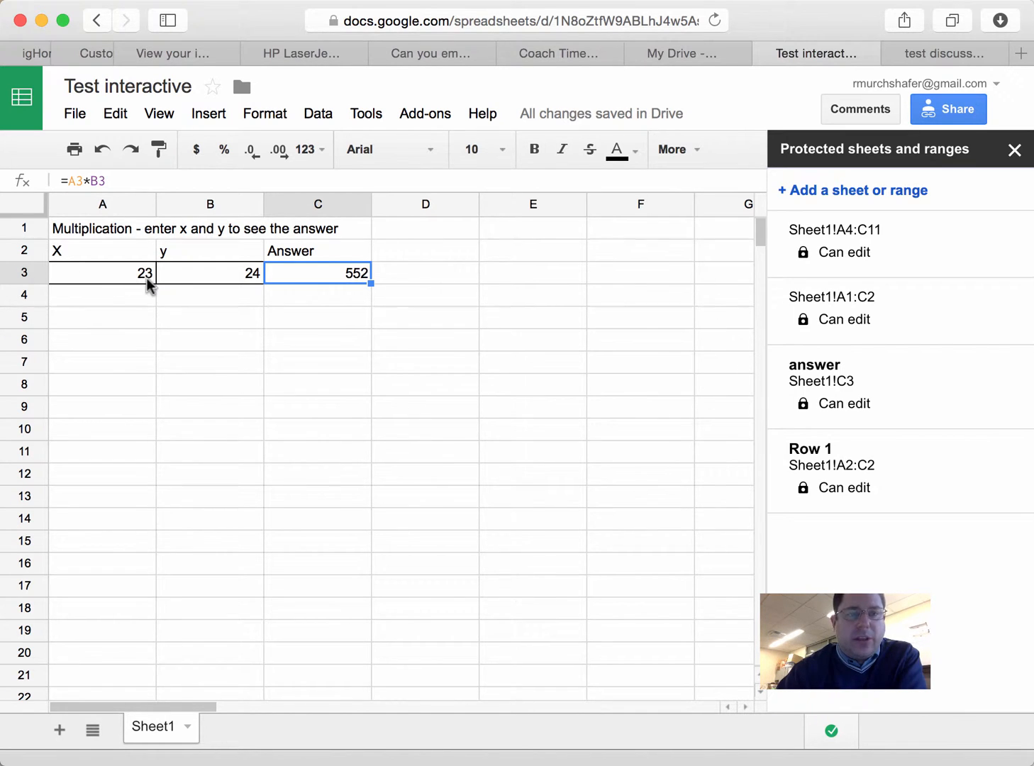
{"action": "mouse_move", "coordinate": [82, 230]}
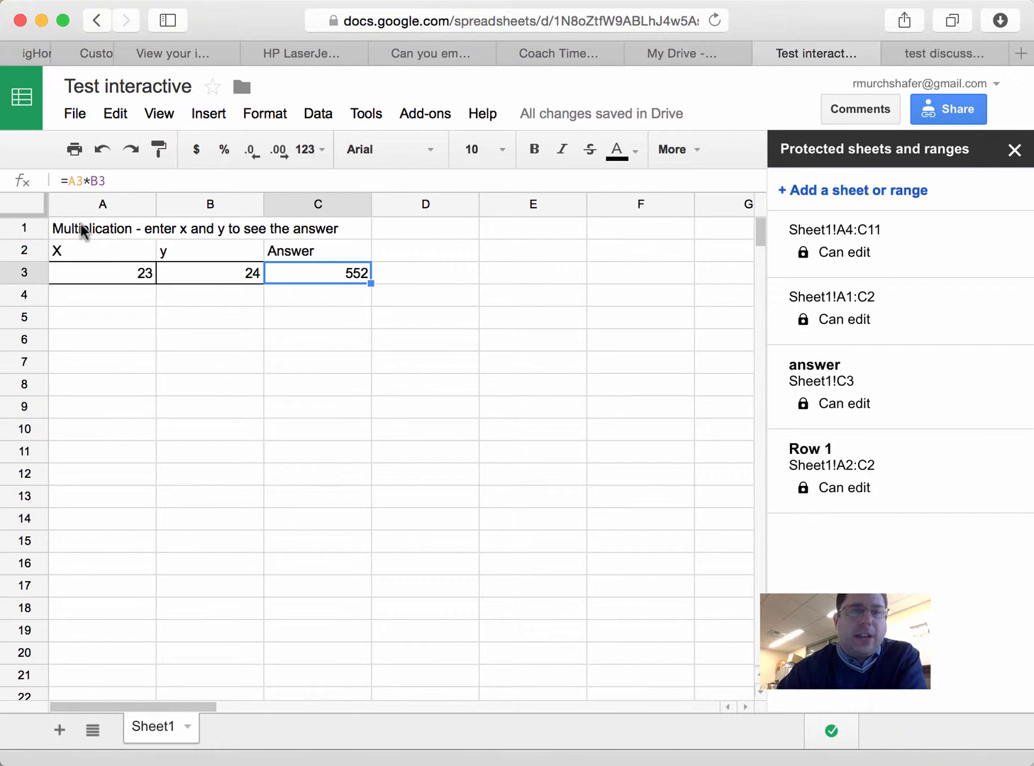
{"action": "mouse_move", "coordinate": [110, 312]}
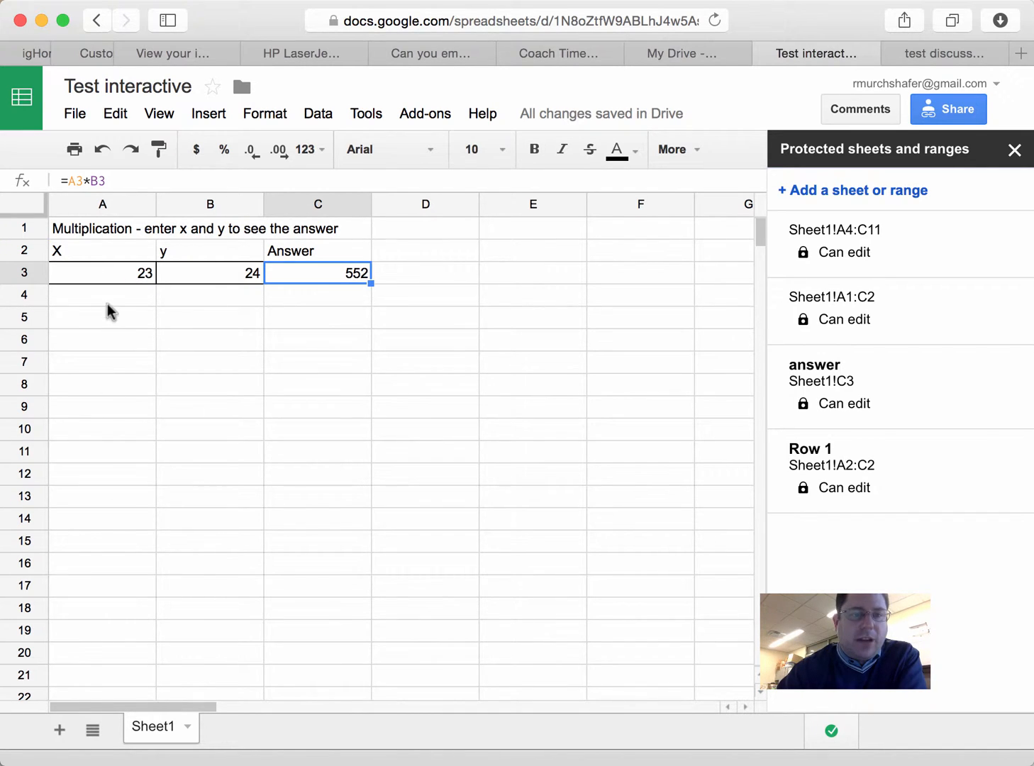
{"action": "mouse_move", "coordinate": [173, 281]}
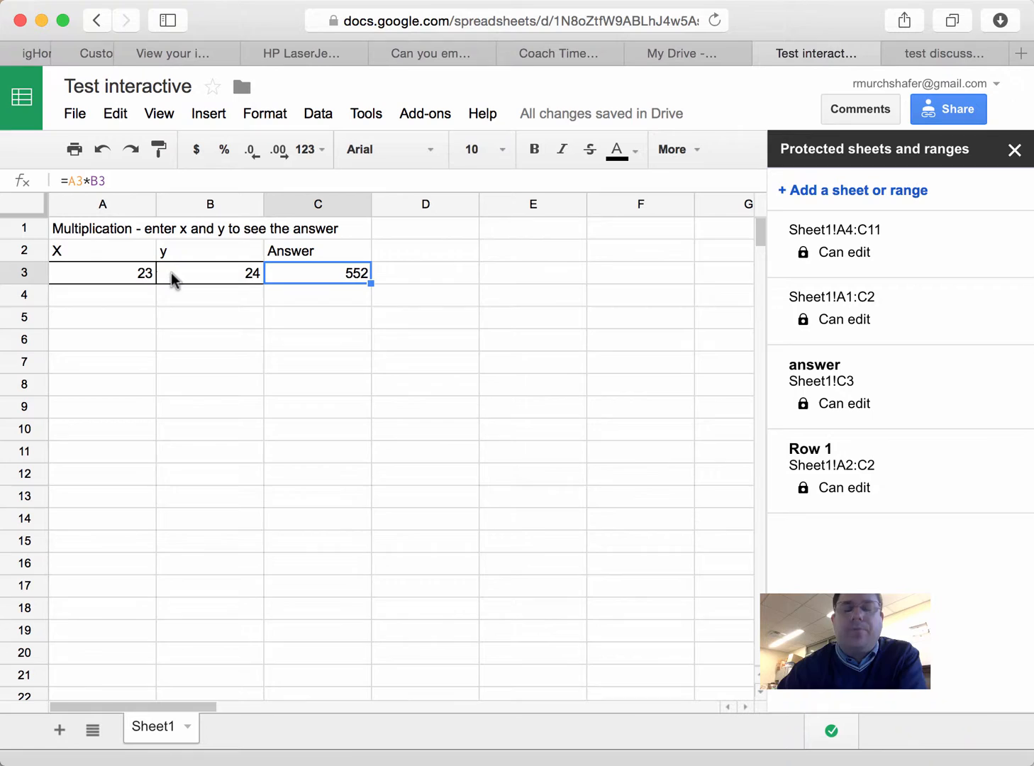
{"action": "mouse_move", "coordinate": [652, 216]}
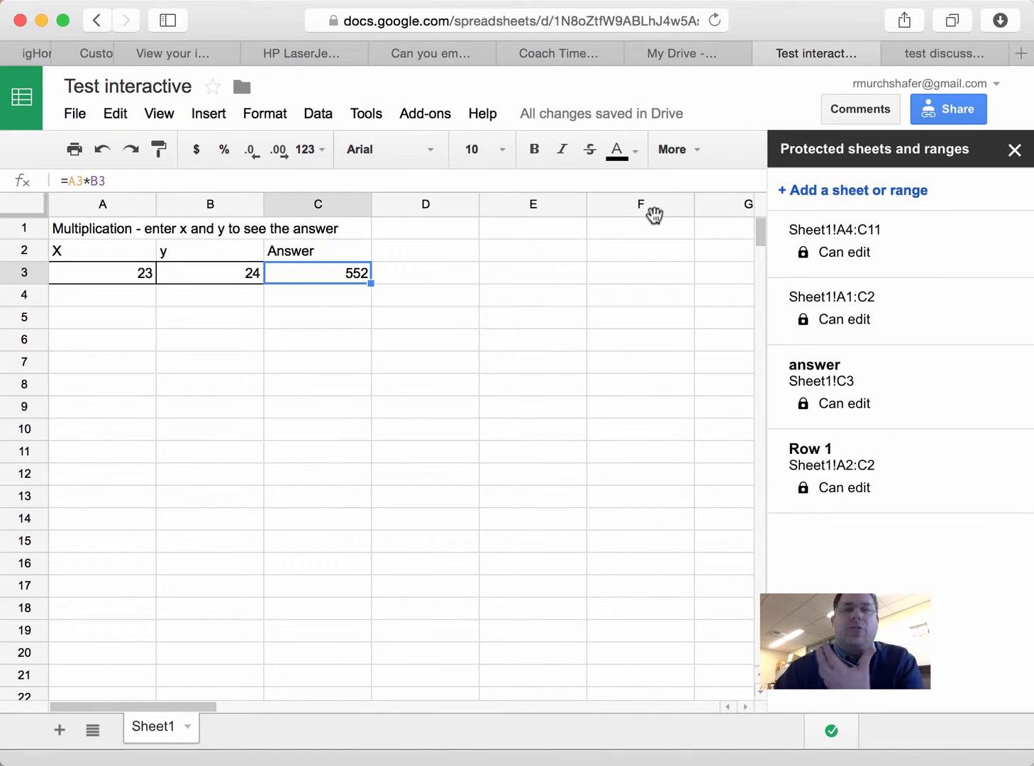
{"action": "mouse_move", "coordinate": [655, 222]}
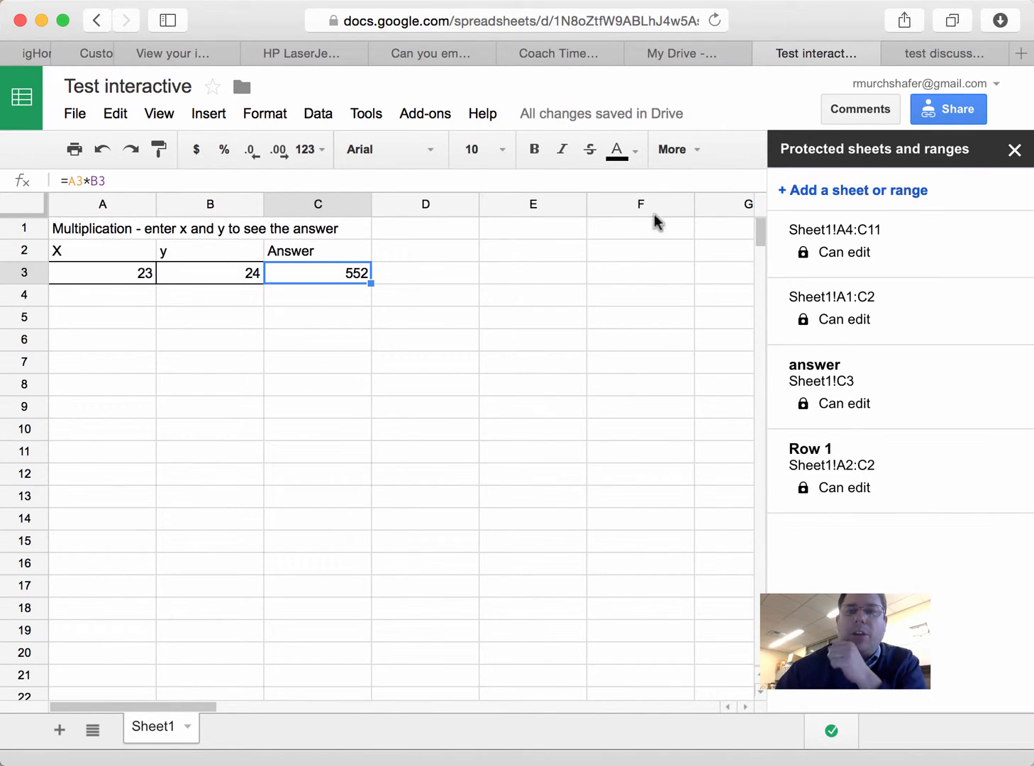
{"action": "mouse_move", "coordinate": [947, 108]}
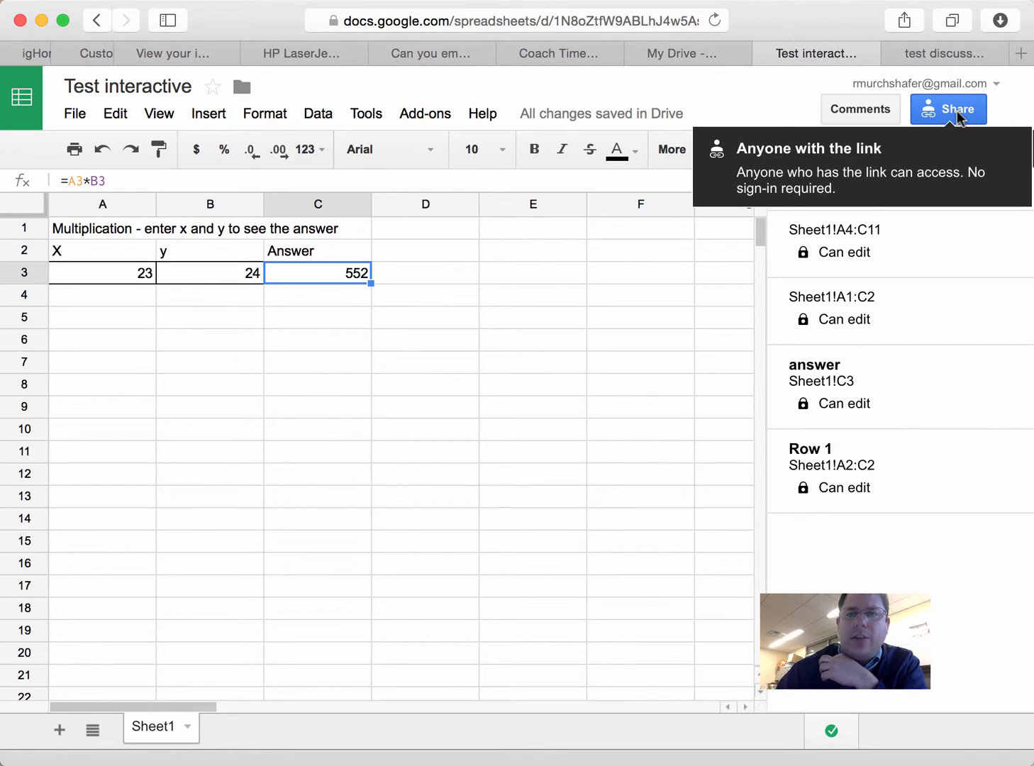
Confirm link sharing as anyone-with-the-link-can-edit and close the sharing settings.
{"action": "left_click", "coordinate": [948, 109]}
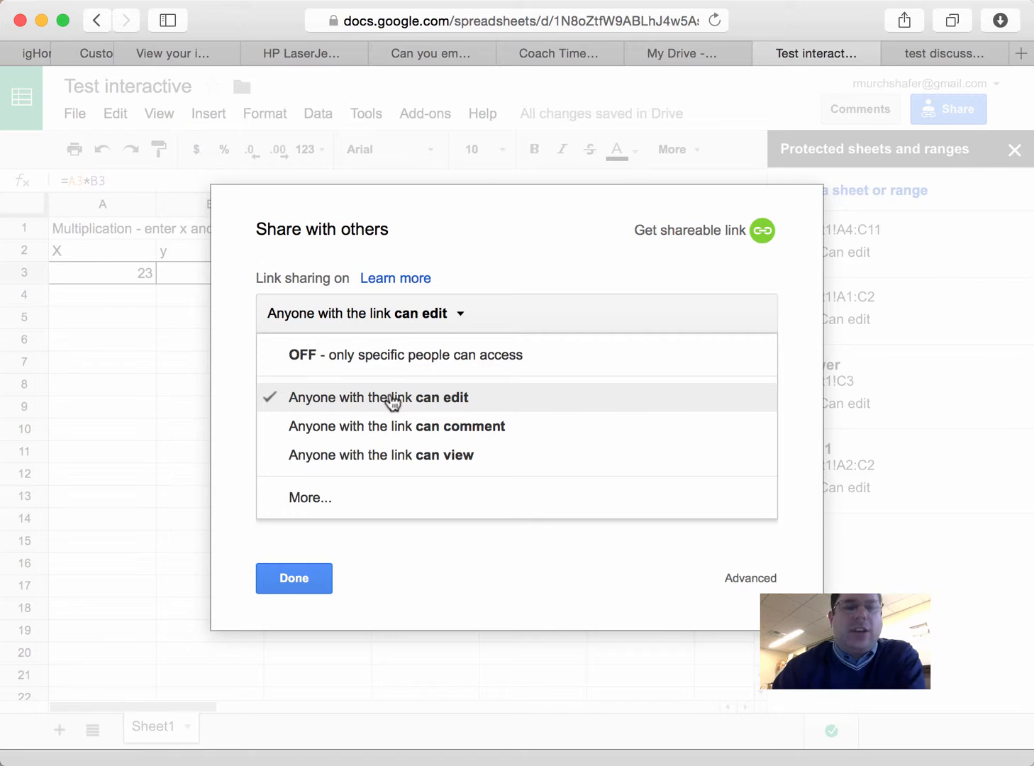
{"action": "mouse_move", "coordinate": [419, 398]}
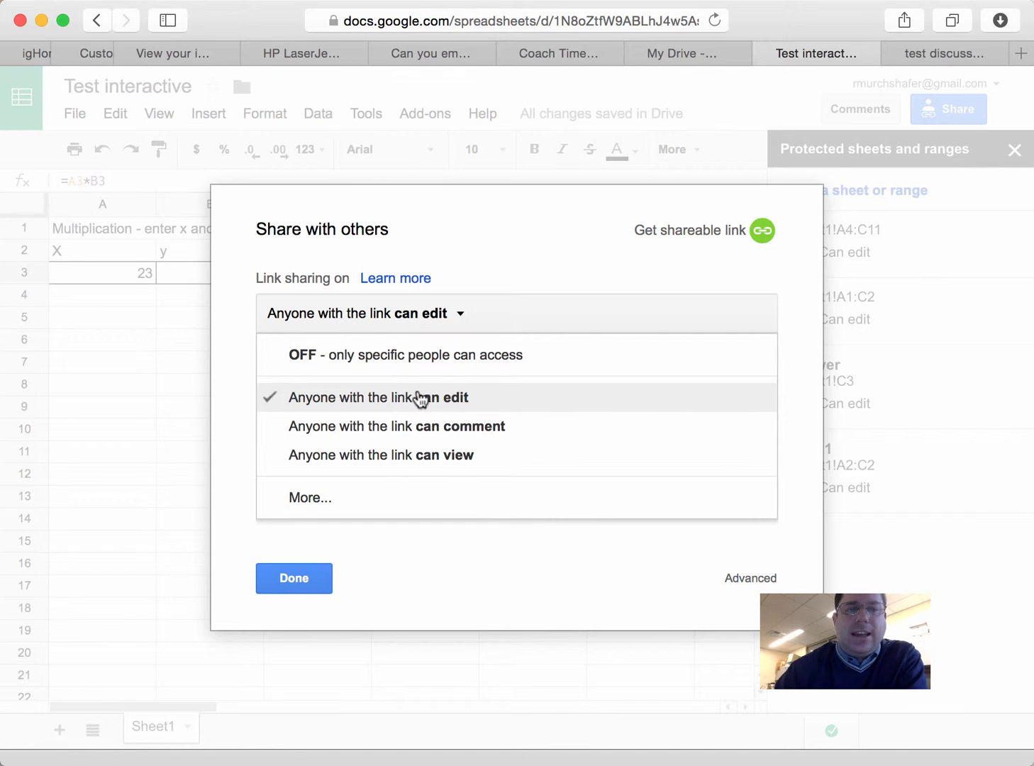
{"action": "left_click", "coordinate": [378, 397]}
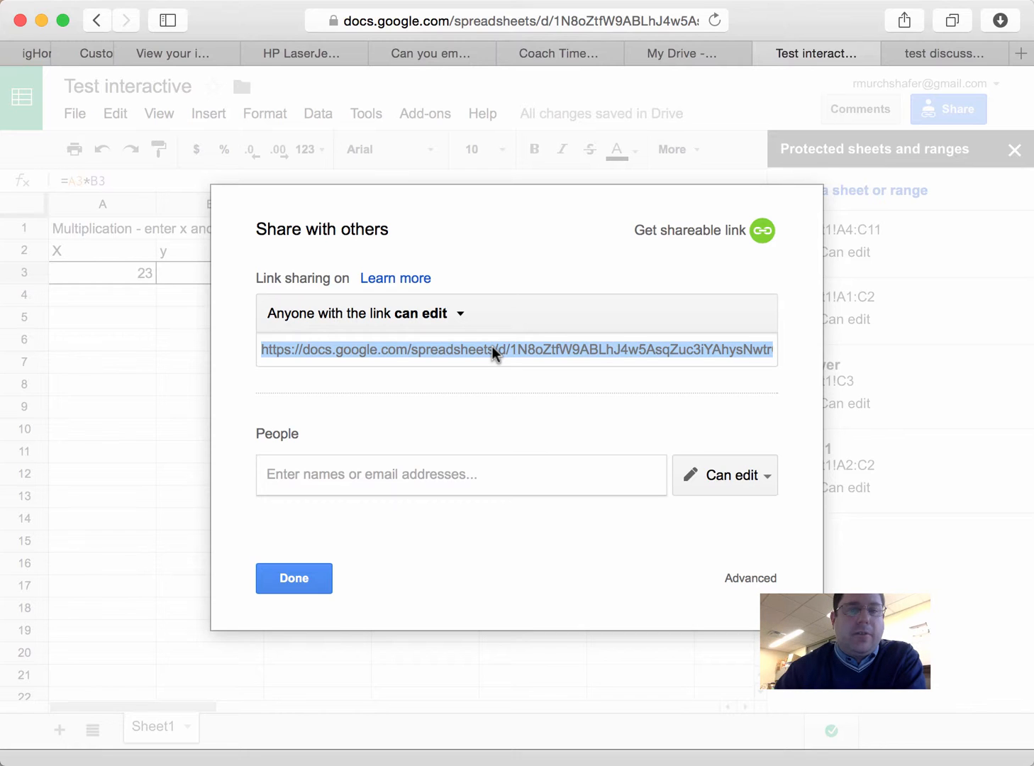
{"action": "mouse_move", "coordinate": [426, 348]}
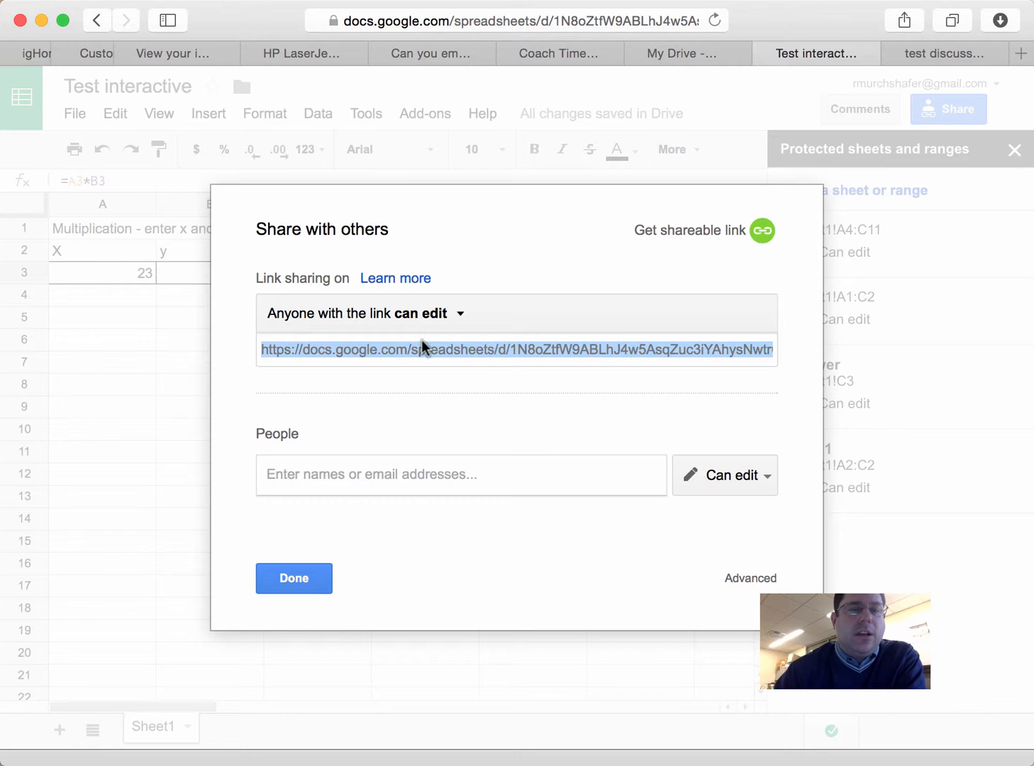
{"action": "mouse_move", "coordinate": [441, 358]}
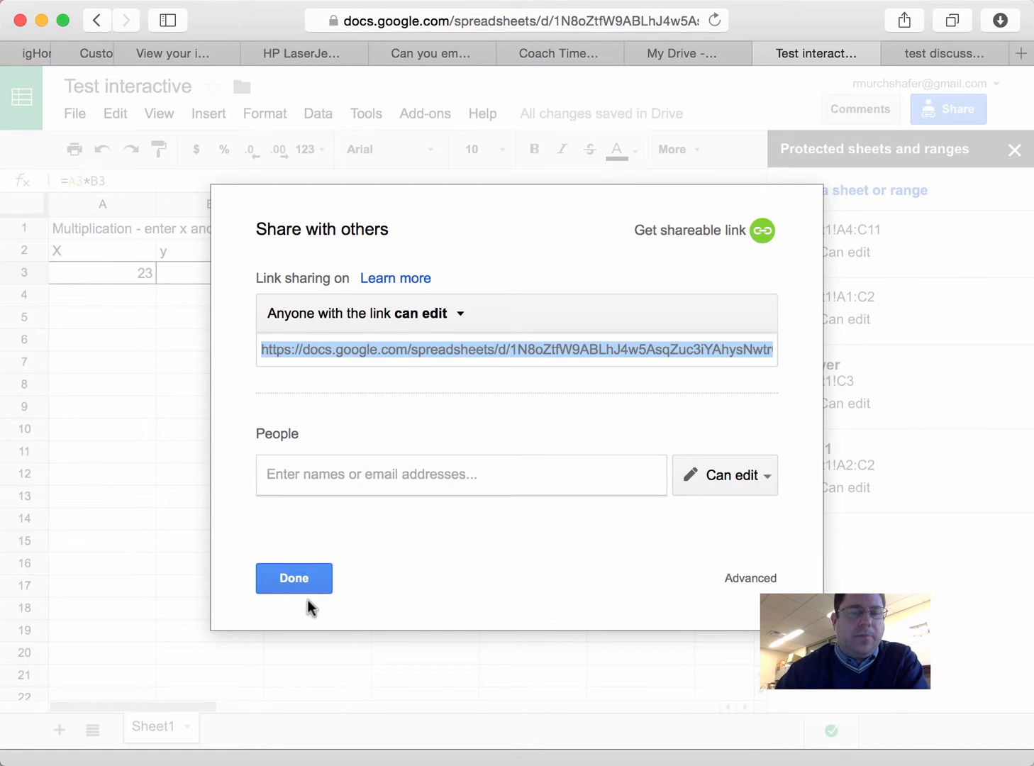
{"action": "left_click", "coordinate": [292, 579]}
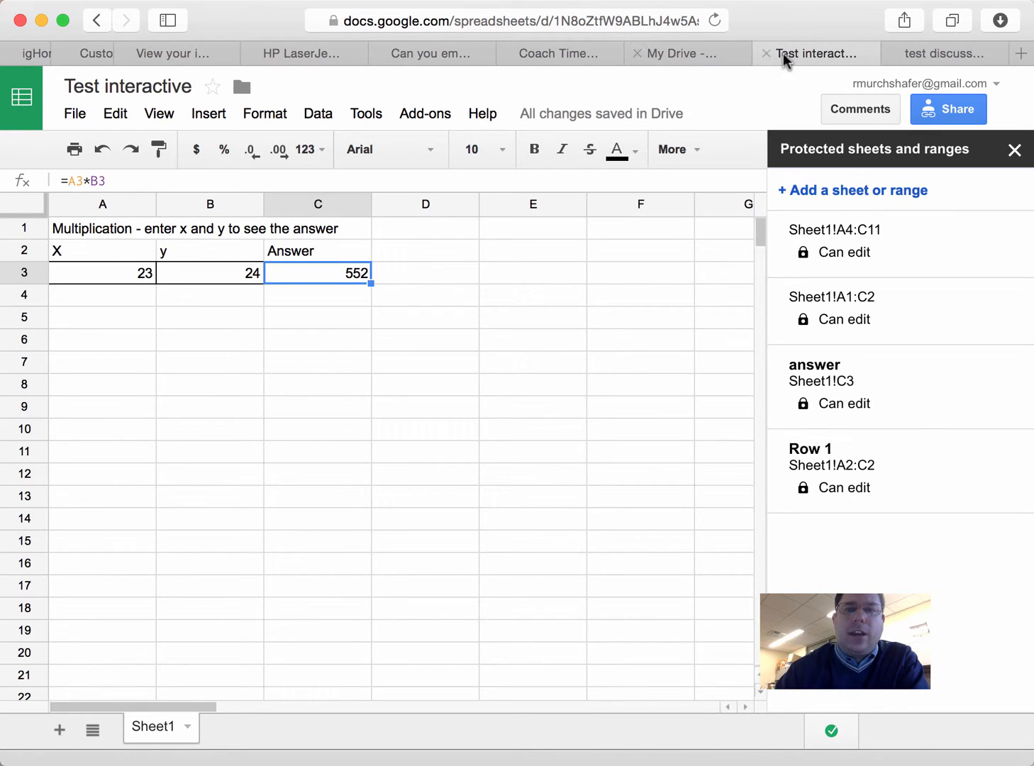
Point the test discussion page's iframe src at the spreadsheet's shareable edit link in the HTML editor.
{"action": "left_click", "coordinate": [943, 54]}
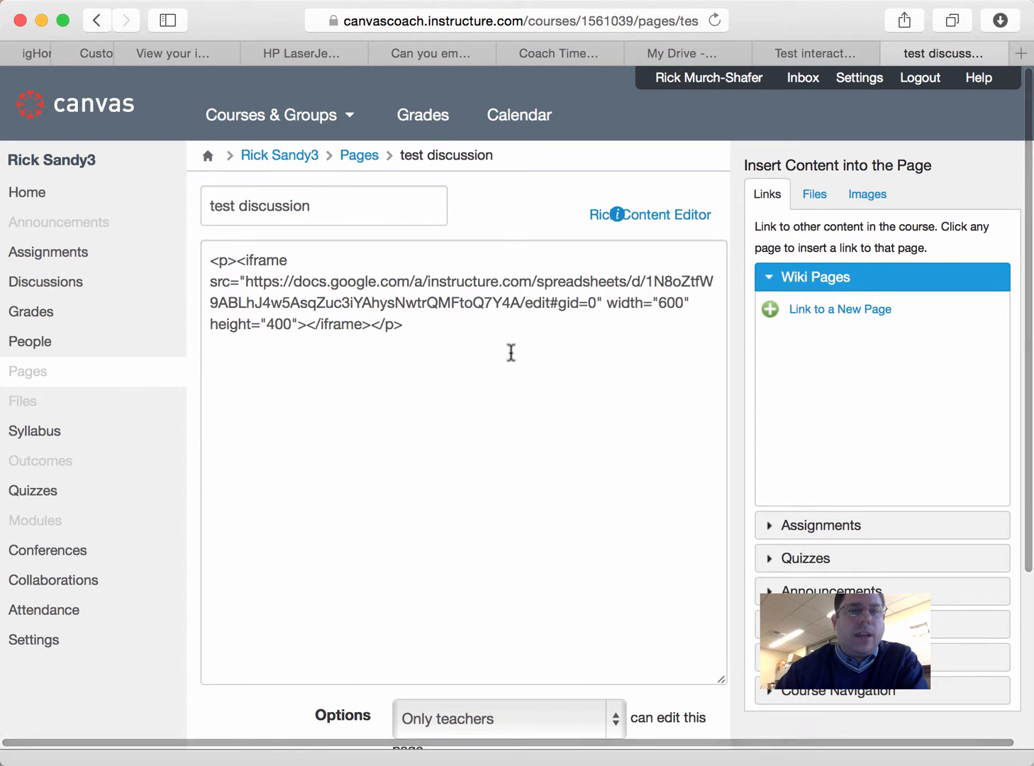
{"action": "scroll", "scroll_direction": "down", "scroll_amount": 3}
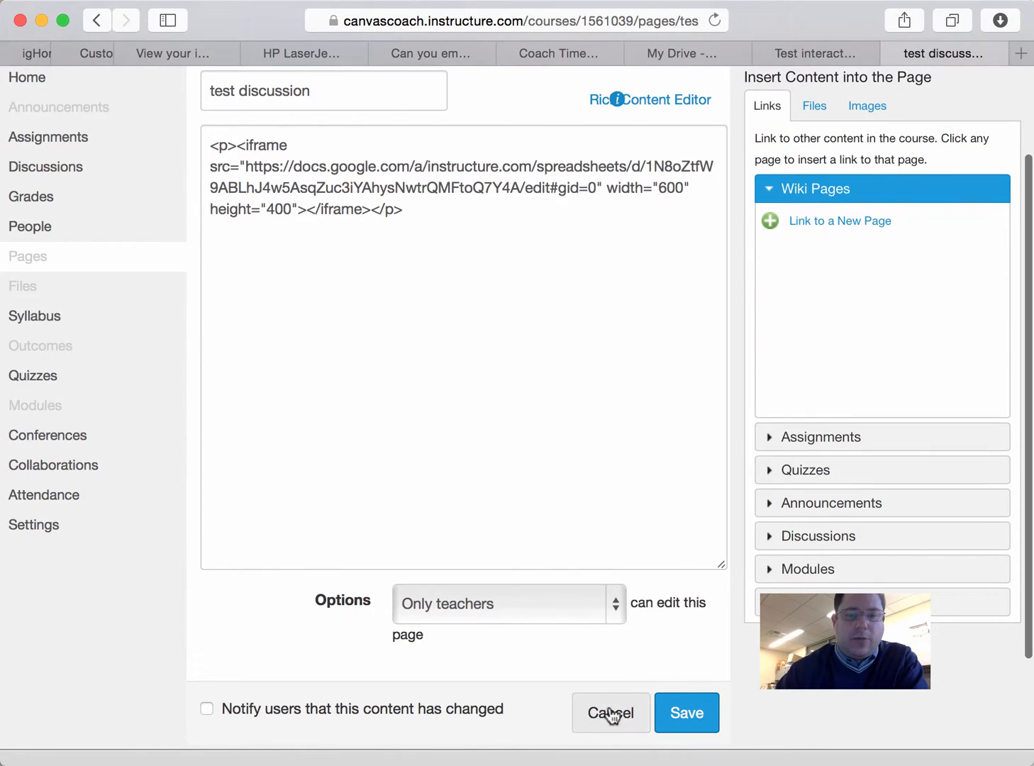
{"action": "left_click", "coordinate": [661, 99]}
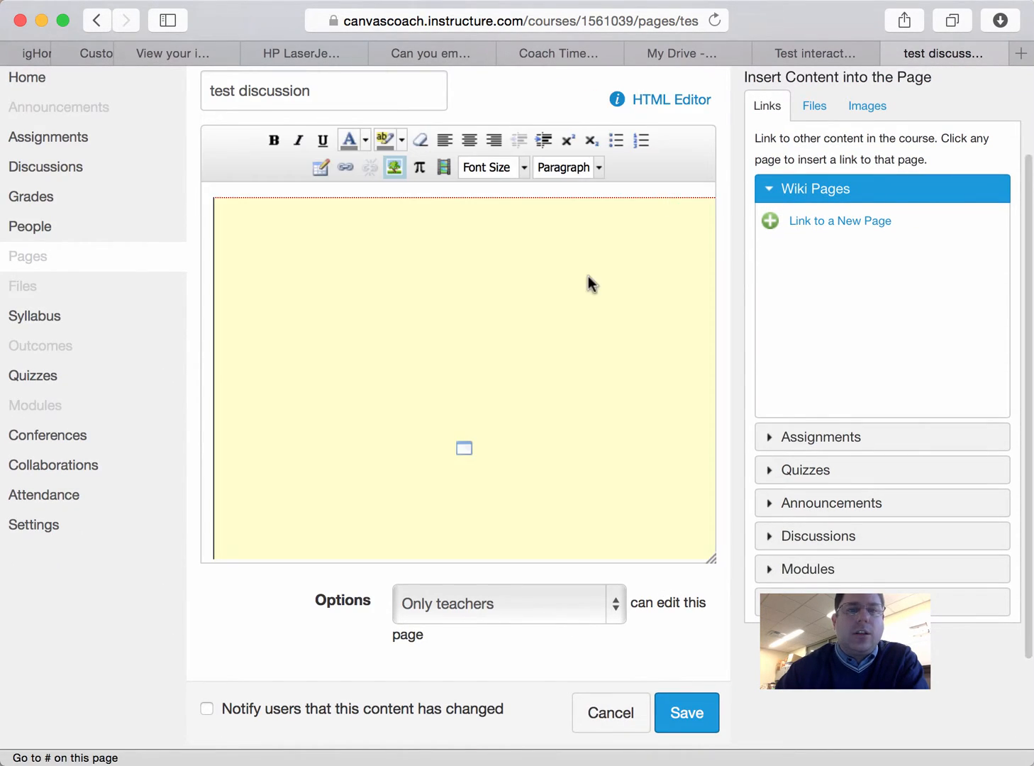
{"action": "scroll", "scroll_direction": "up", "scroll_amount": 3}
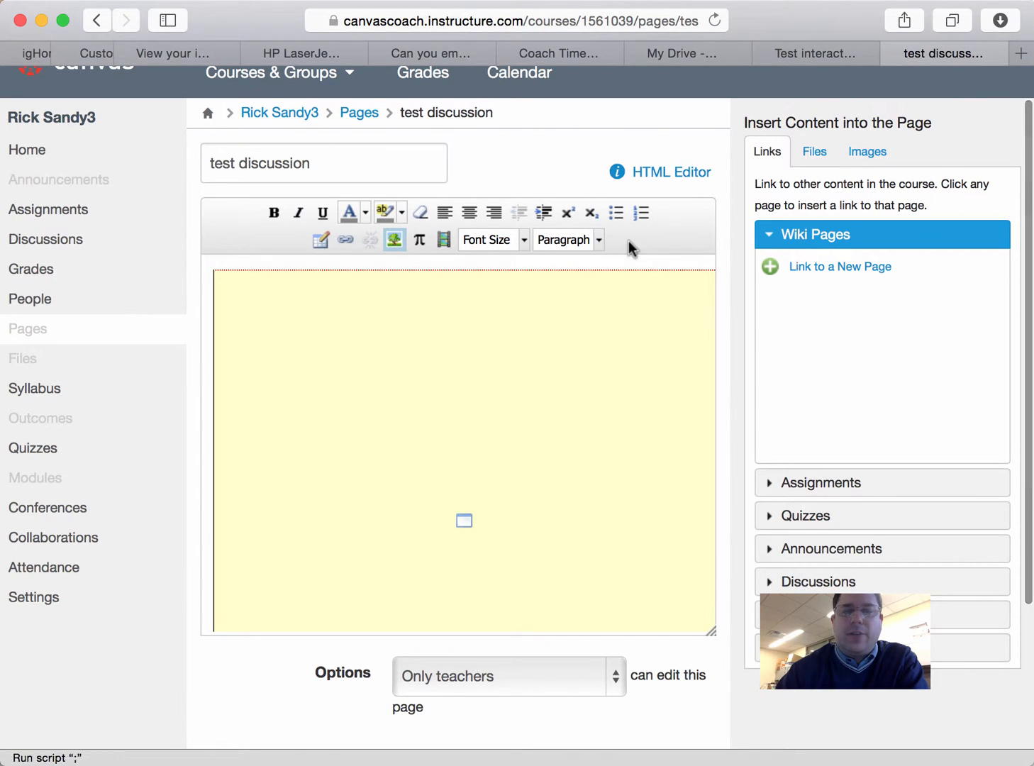
{"action": "left_click", "coordinate": [671, 172]}
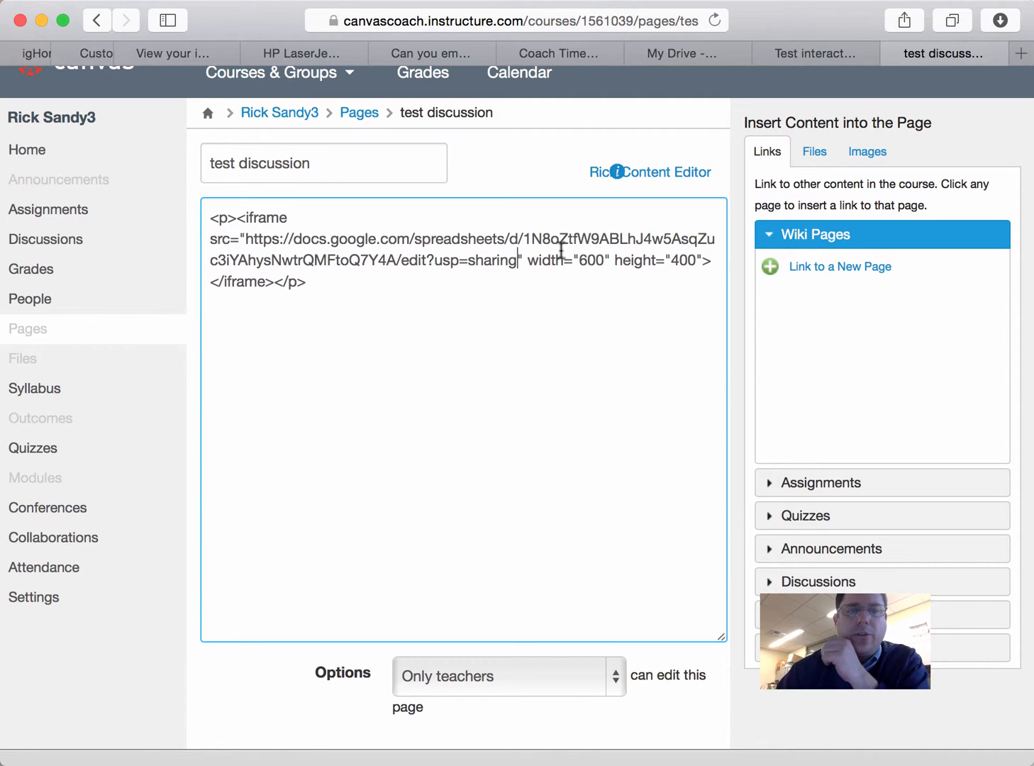
{"action": "scroll", "scroll_direction": "down", "scroll_amount": 3}
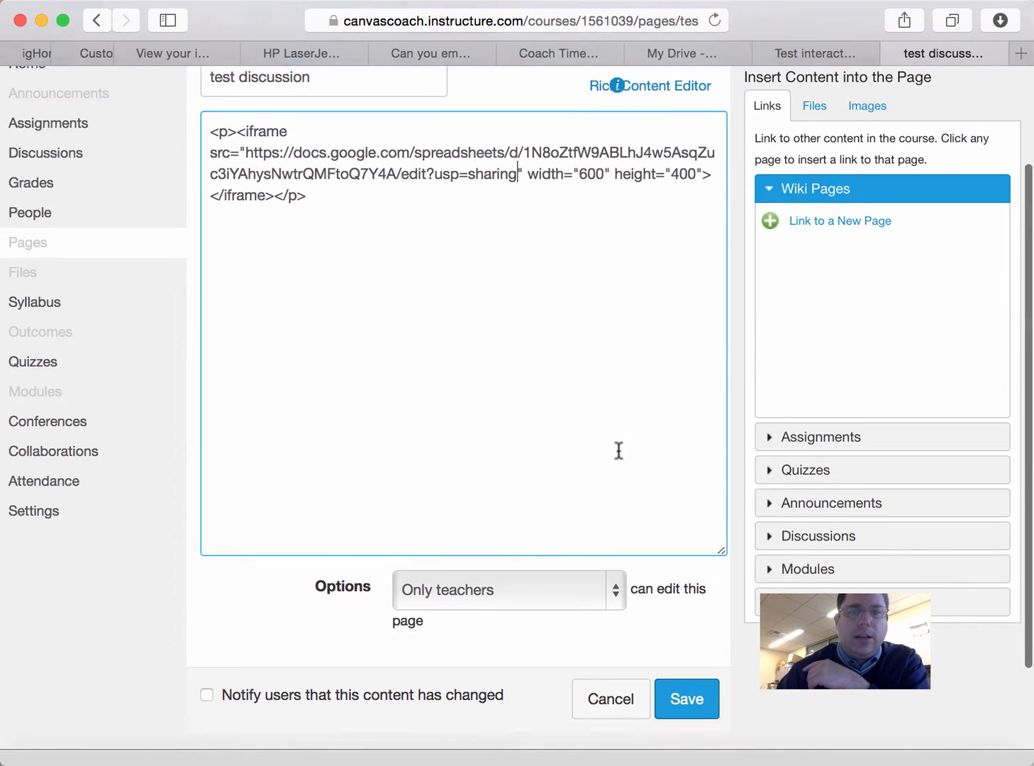
Save the page and try selecting protected cell A4 in the embedded sheet showing 23 × 24 = 552.
{"action": "left_click", "coordinate": [685, 699]}
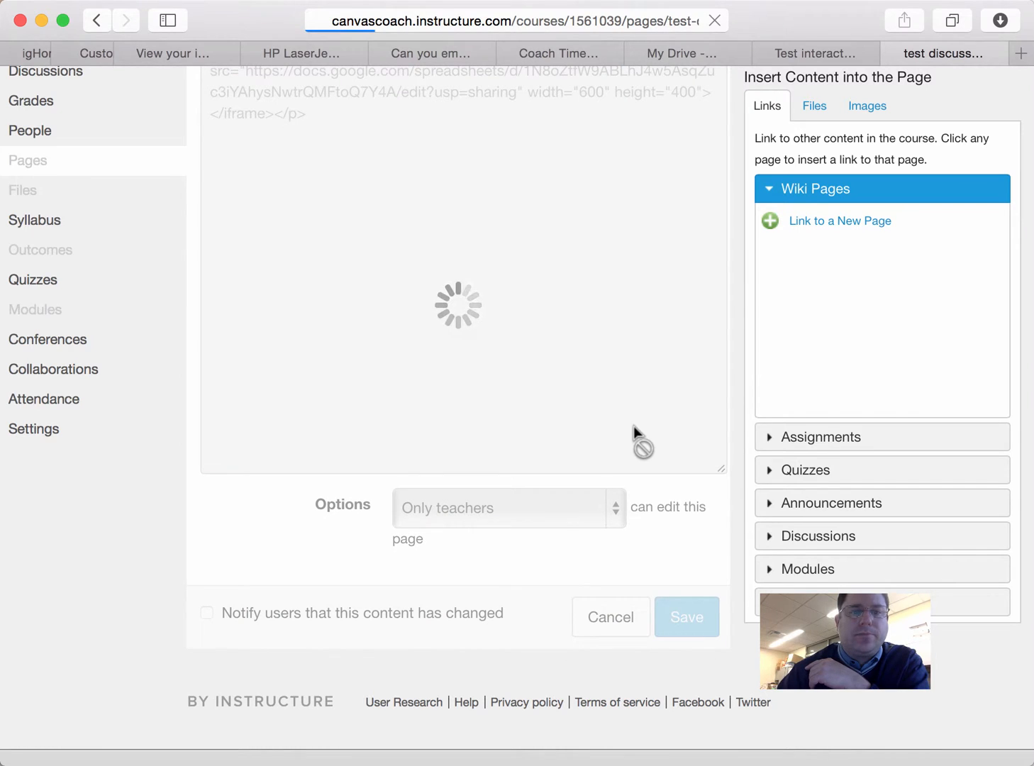
{"action": "left_click", "coordinate": [685, 616]}
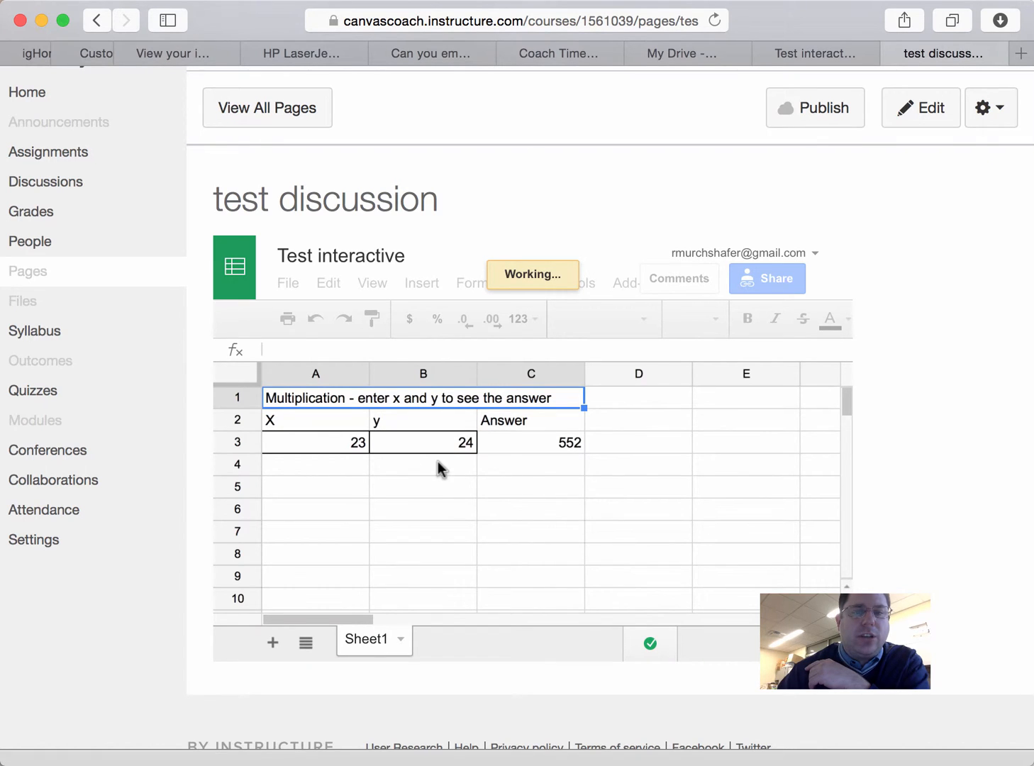
{"action": "left_click", "coordinate": [315, 465]}
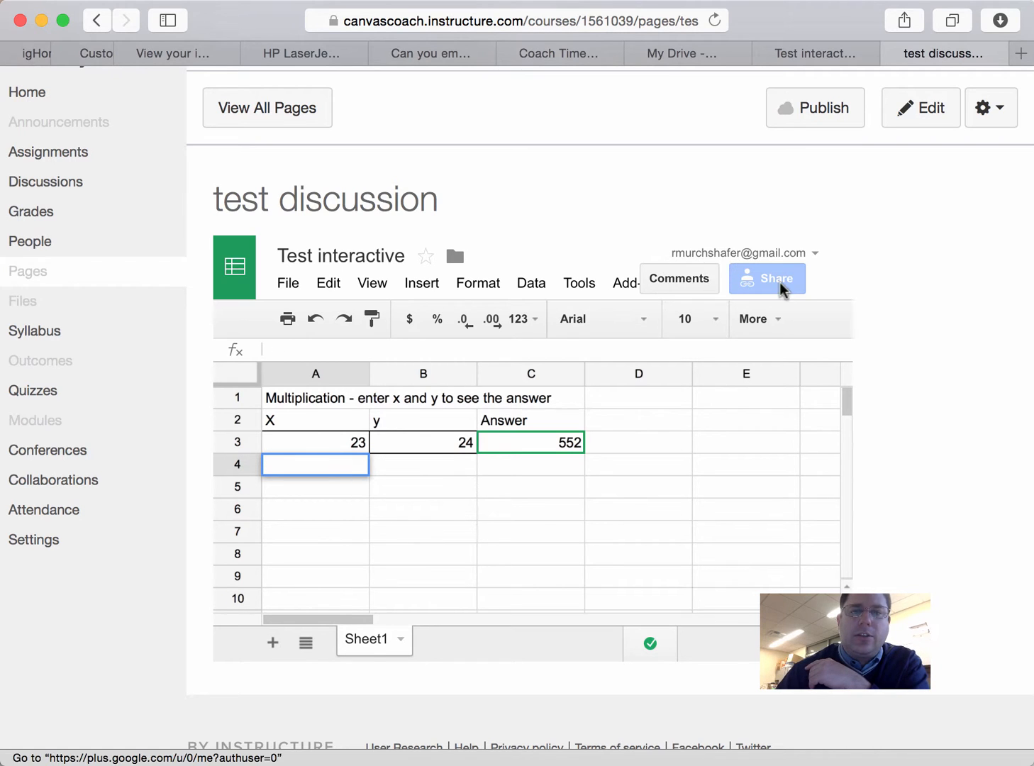
{"action": "mouse_move", "coordinate": [805, 264]}
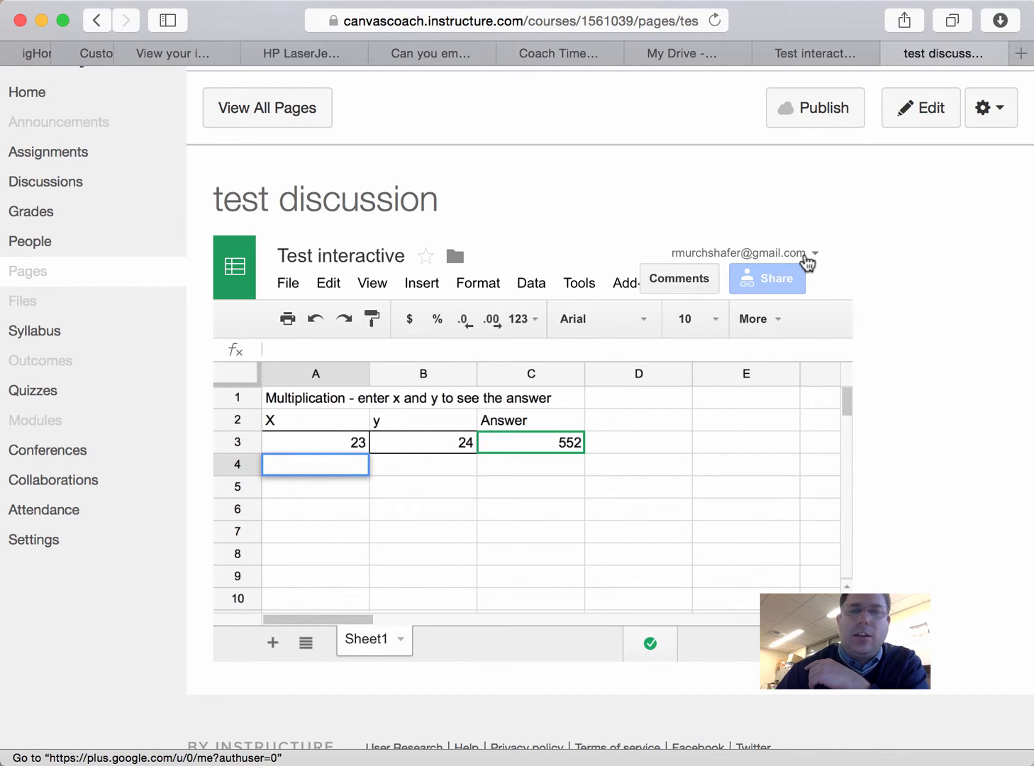
Switch Google accounts in the embedded sheet, then load canvascoach.instructure.com to reach the Canvas dashboard.
{"action": "left_click", "coordinate": [814, 252]}
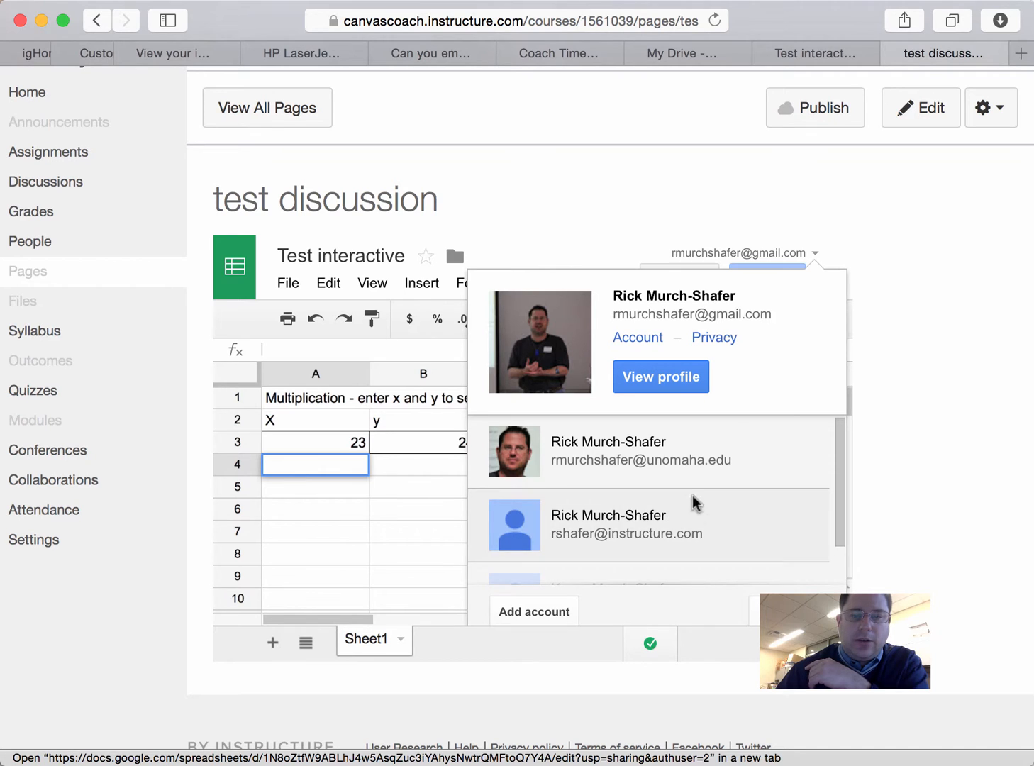
{"action": "left_click", "coordinate": [639, 459]}
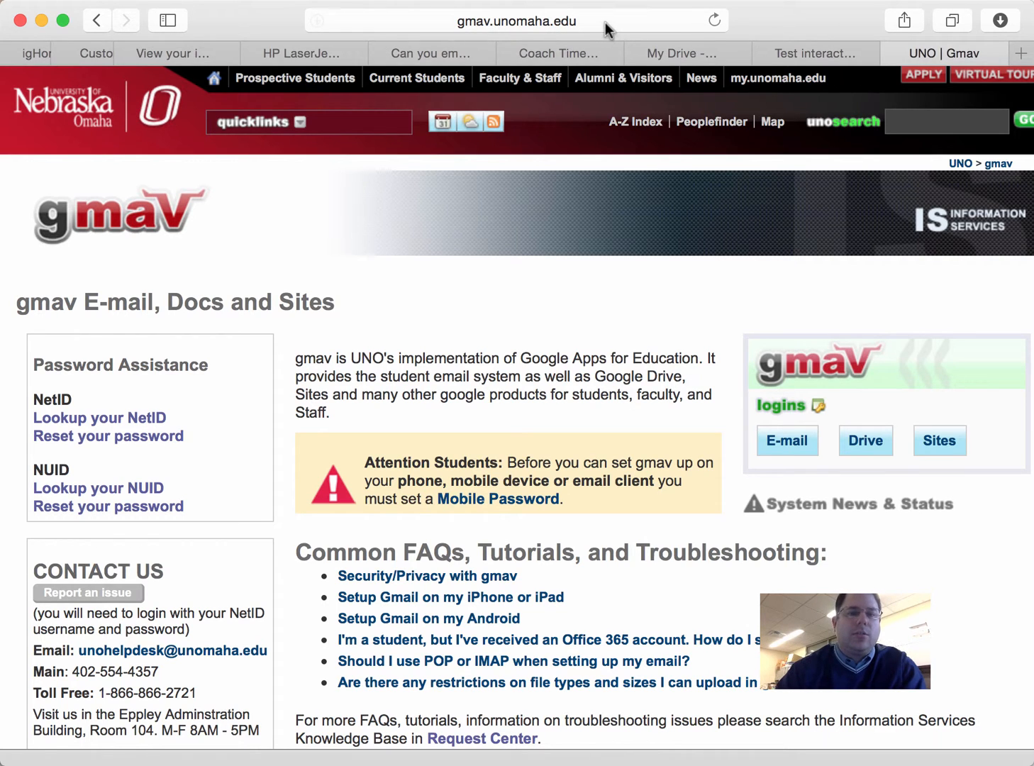
{"action": "left_click", "coordinate": [516, 20]}
{"action": "type", "text": "canvascoach.instructure.com"}
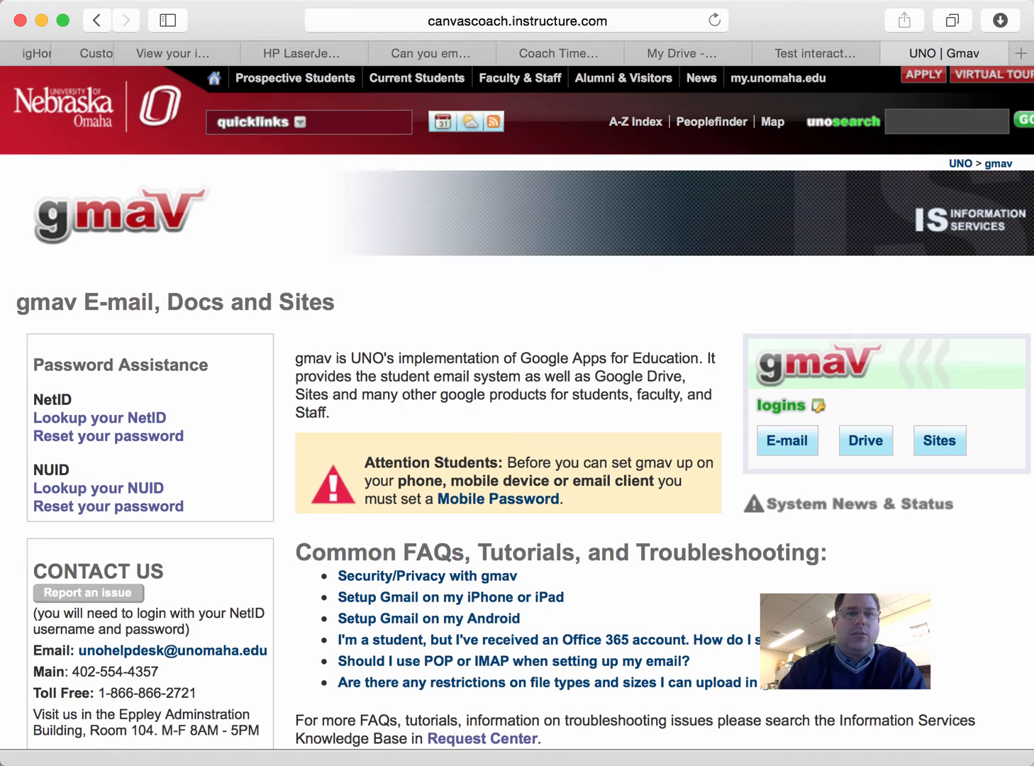
{"action": "mouse_move", "coordinate": [569, 170]}
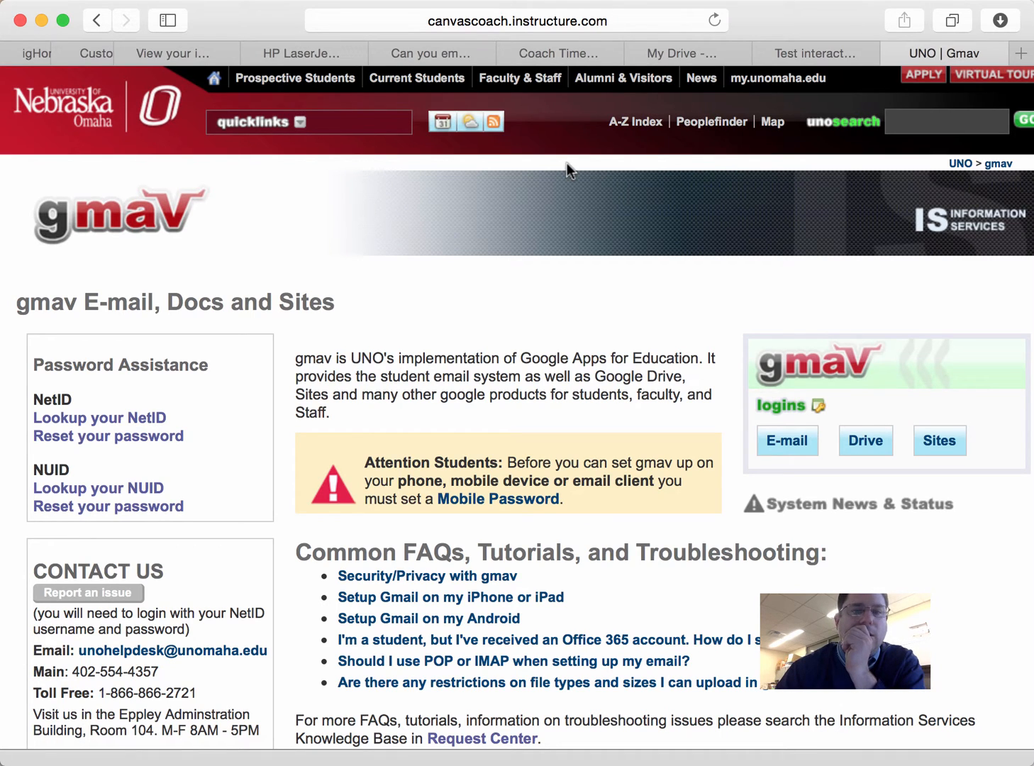
{"action": "left_click", "coordinate": [713, 19]}
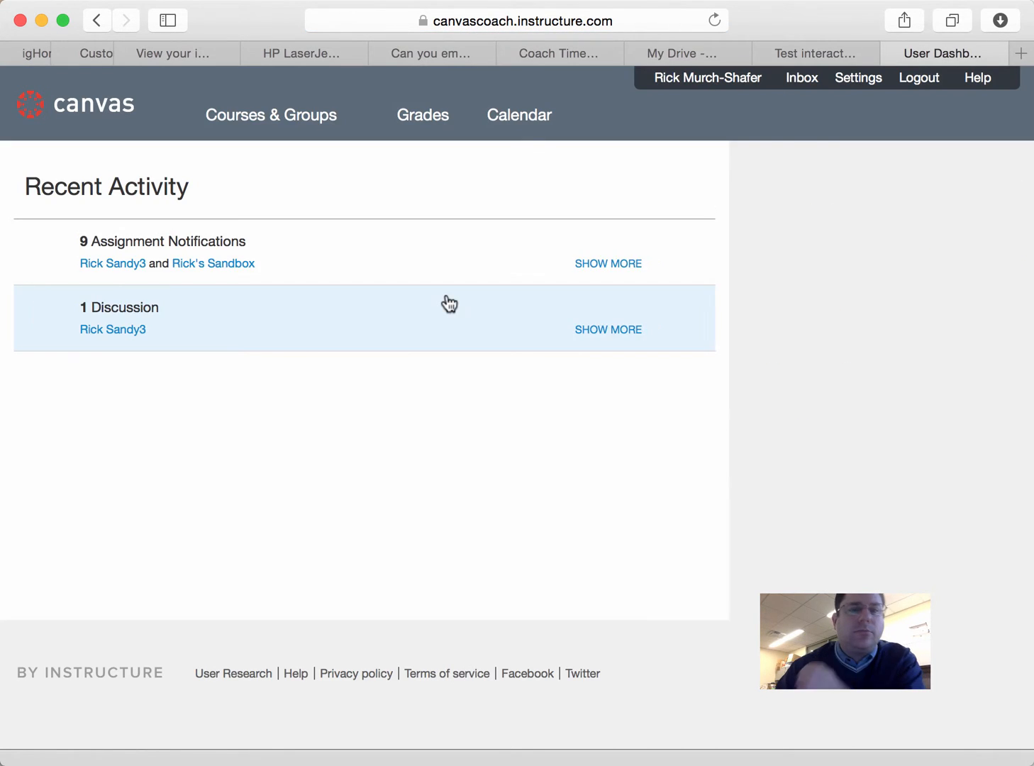
Navigate via Courses & Groups to the Rick Sandy3 course's Pages and open 'test discussion'.
{"action": "left_click", "coordinate": [269, 113]}
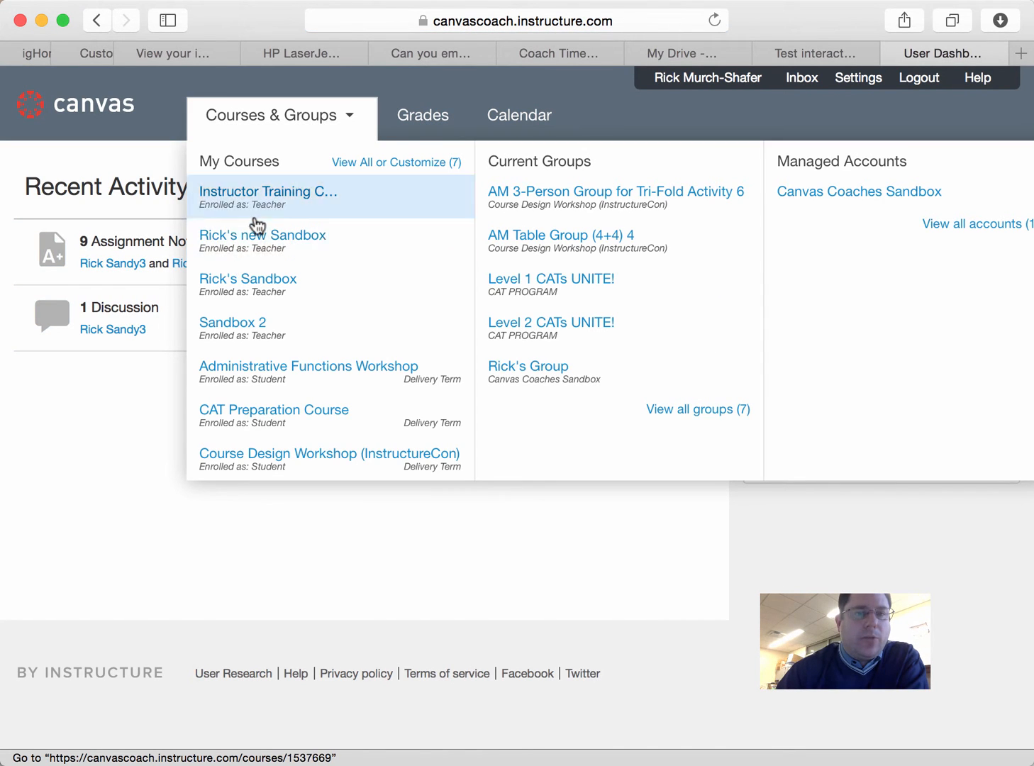
{"action": "left_click", "coordinate": [262, 236]}
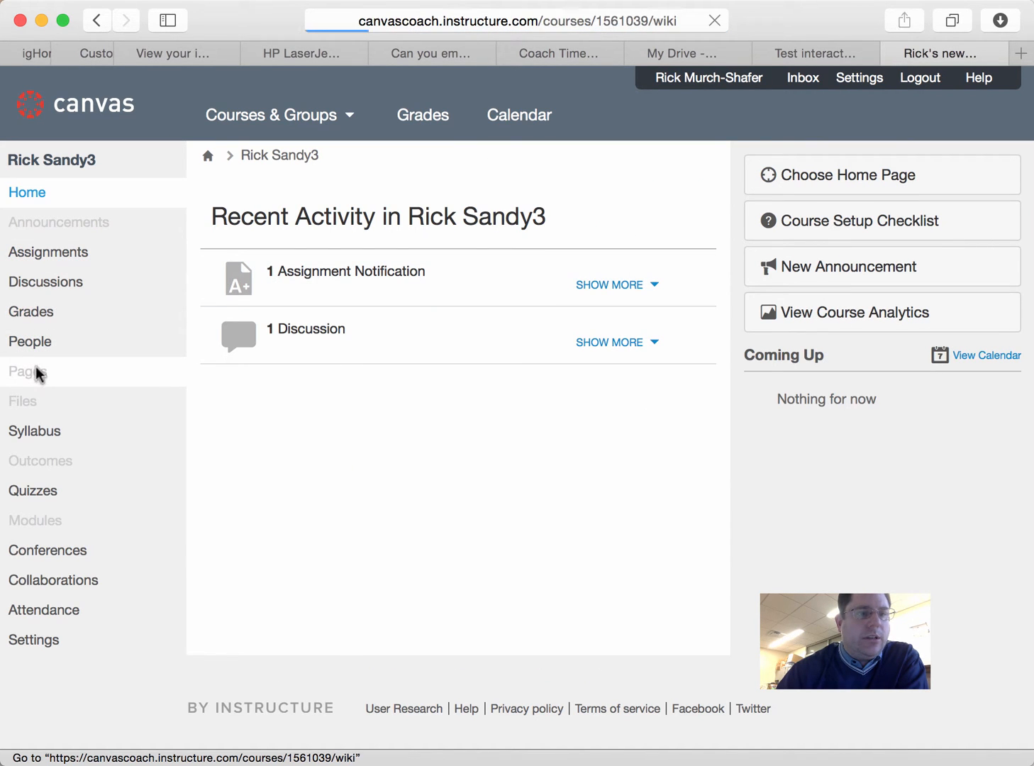
{"action": "left_click", "coordinate": [27, 372]}
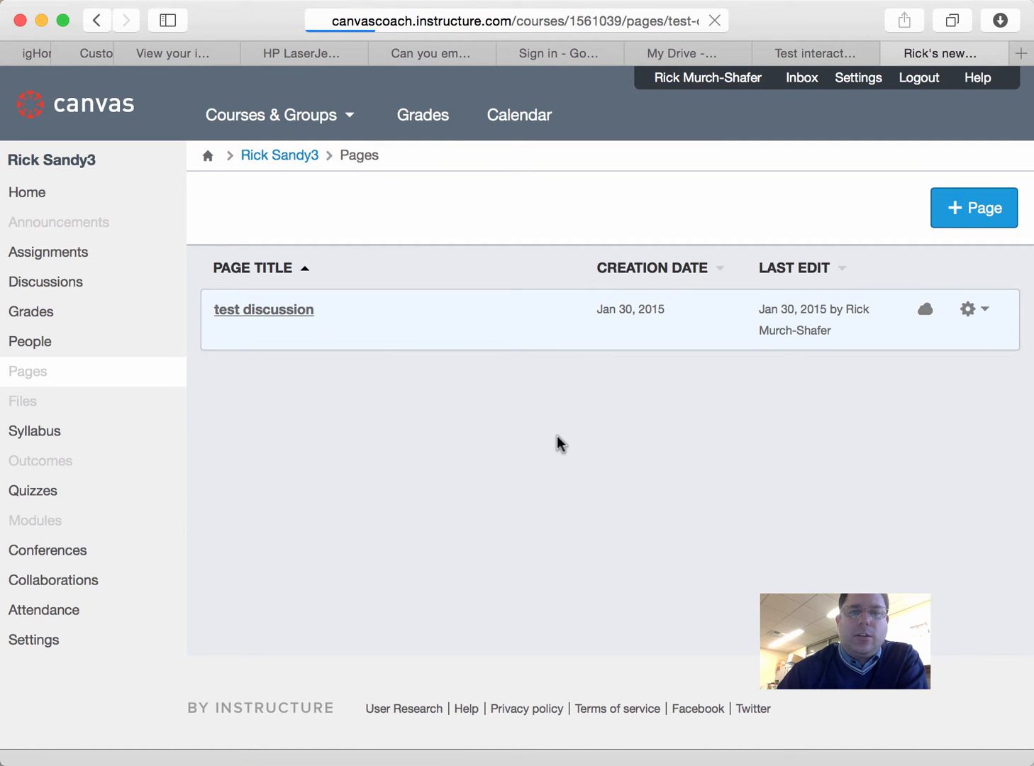
{"action": "left_click", "coordinate": [264, 309]}
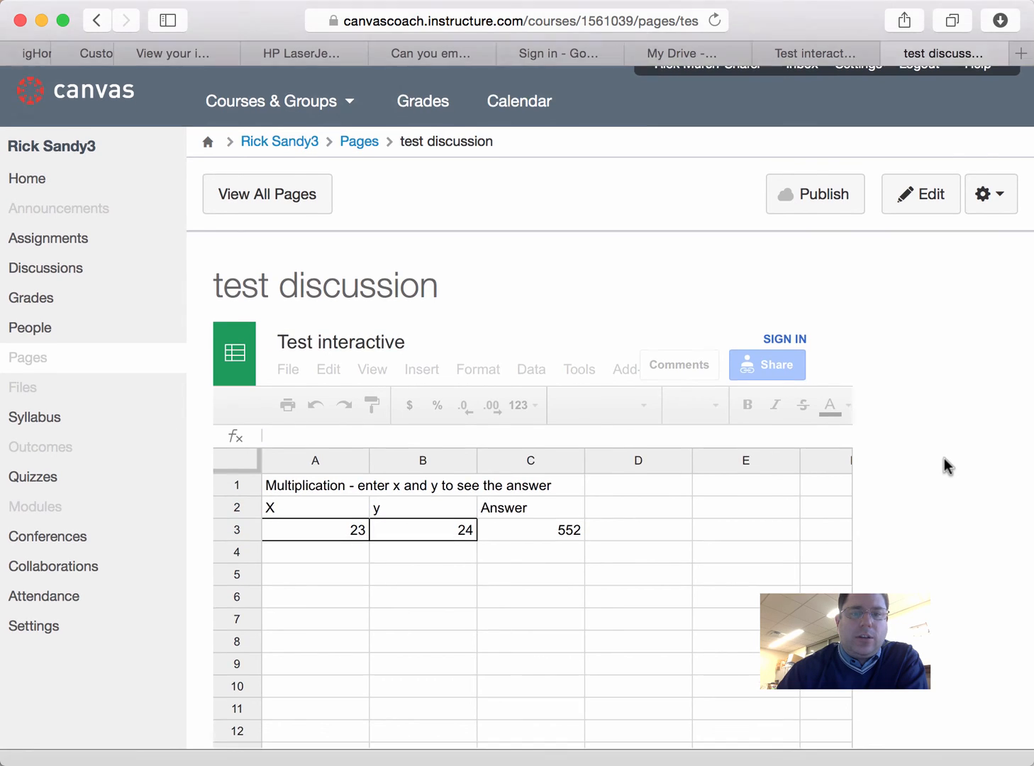
Check the Answer header is protected, then set x to 45 and y to 54 giving 2430.
{"action": "scroll", "scroll_direction": "down", "scroll_amount": 3}
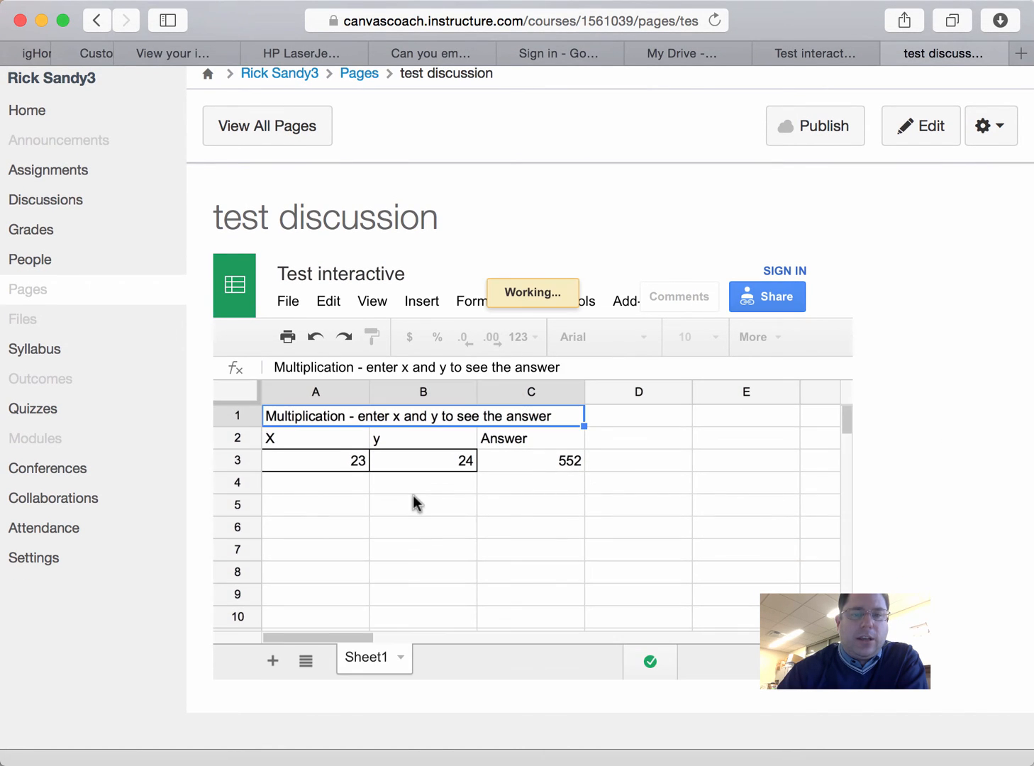
{"action": "left_click", "coordinate": [531, 437]}
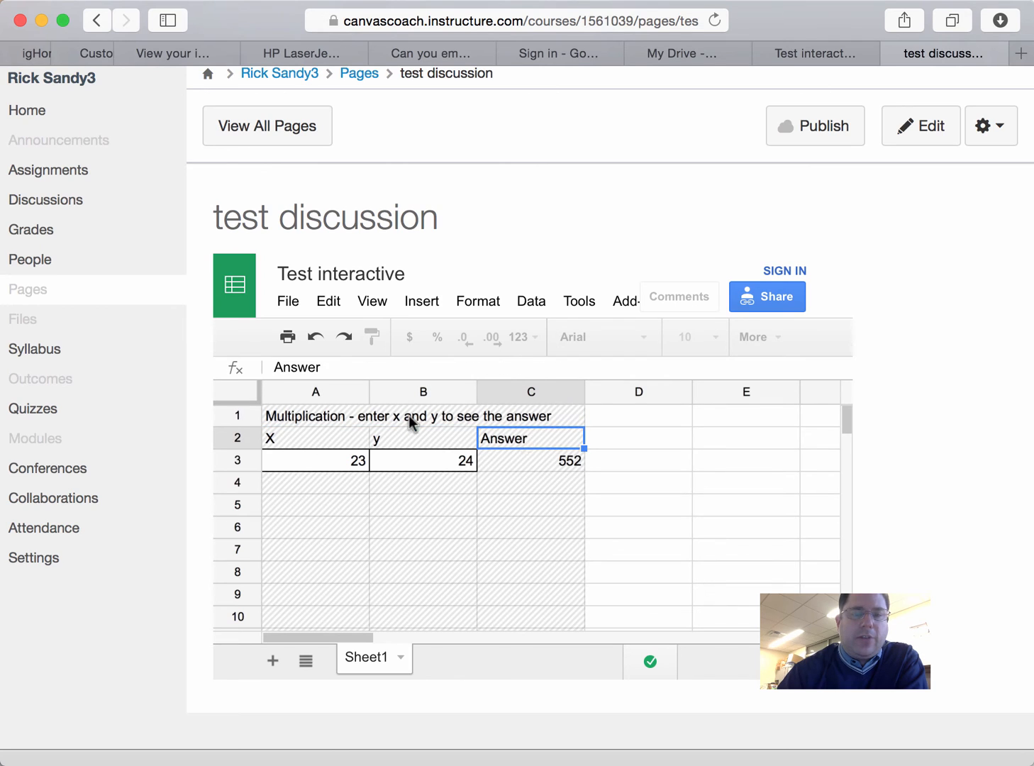
{"action": "left_click", "coordinate": [422, 437]}
{"action": "type", "text": "45"}
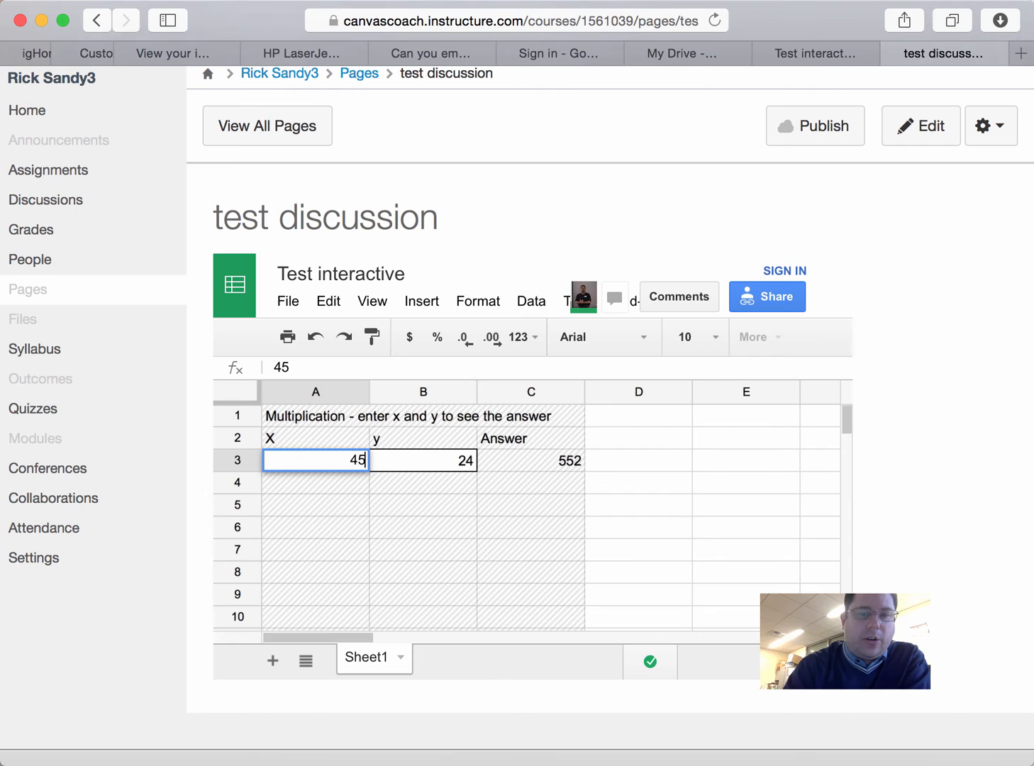
{"action": "left_click", "coordinate": [423, 459]}
{"action": "type", "text": "54"}
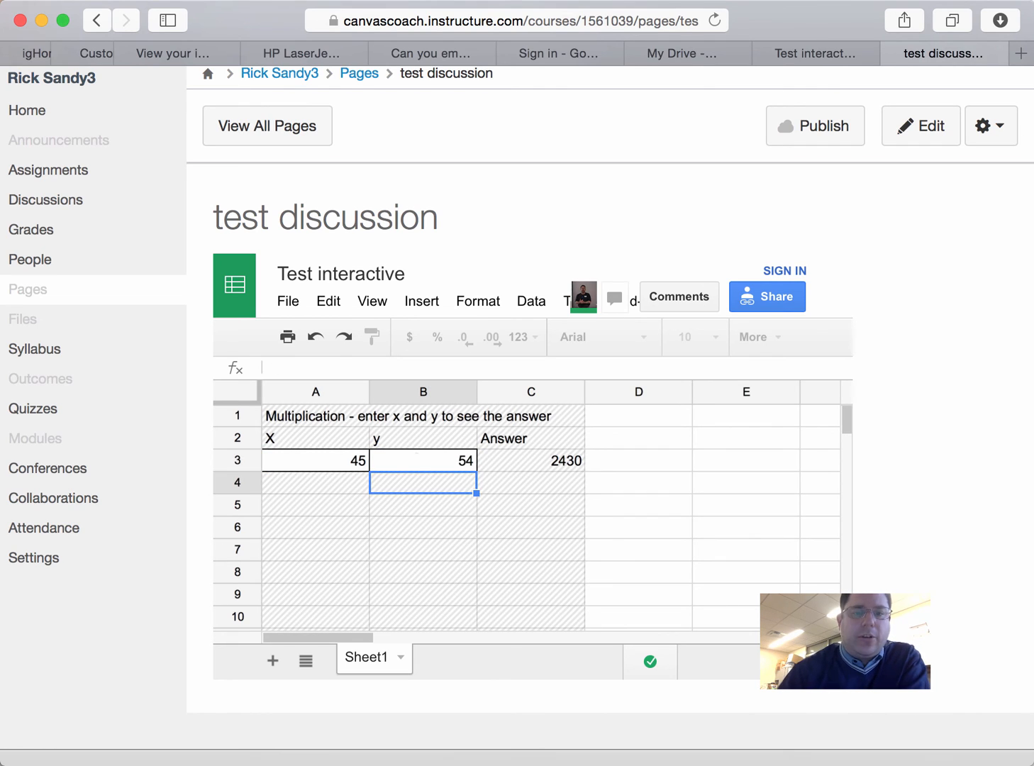
{"action": "scroll", "scroll_direction": "down", "scroll_amount": 3}
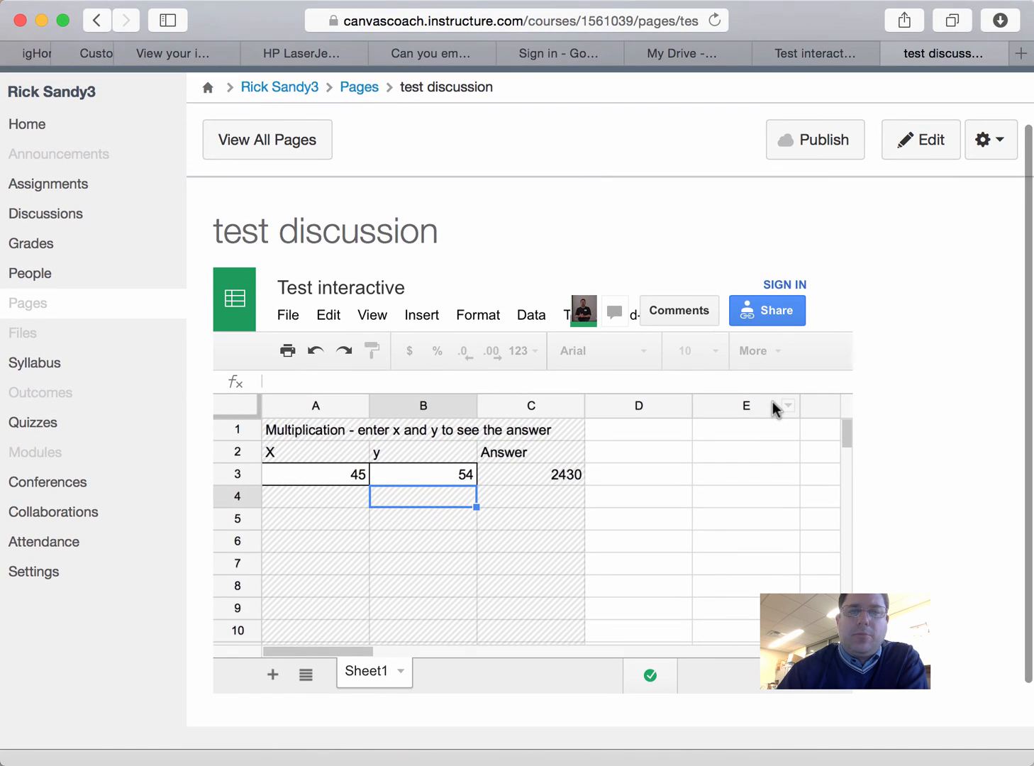
{"action": "mouse_move", "coordinate": [624, 182]}
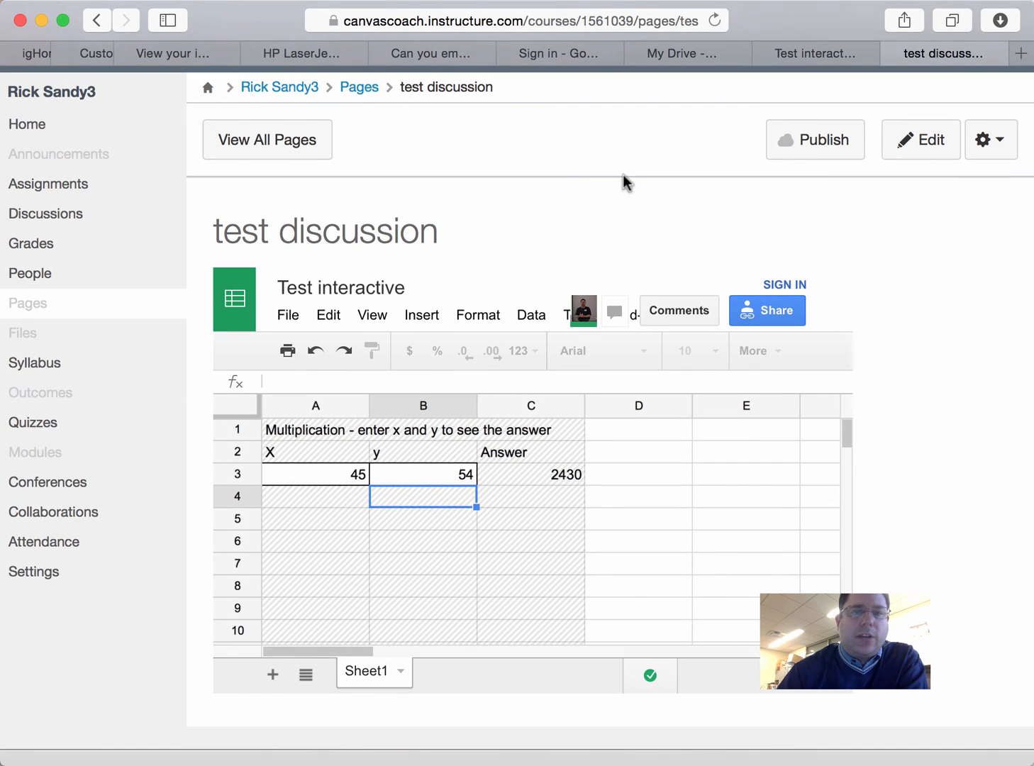
{"action": "mouse_move", "coordinate": [811, 214]}
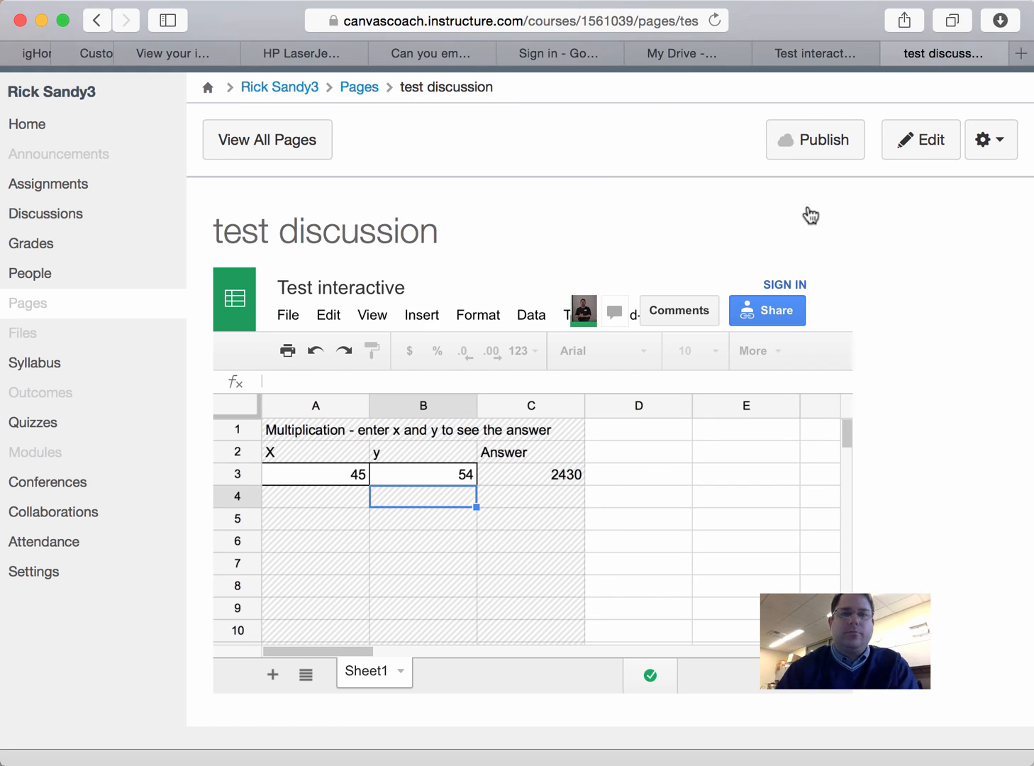